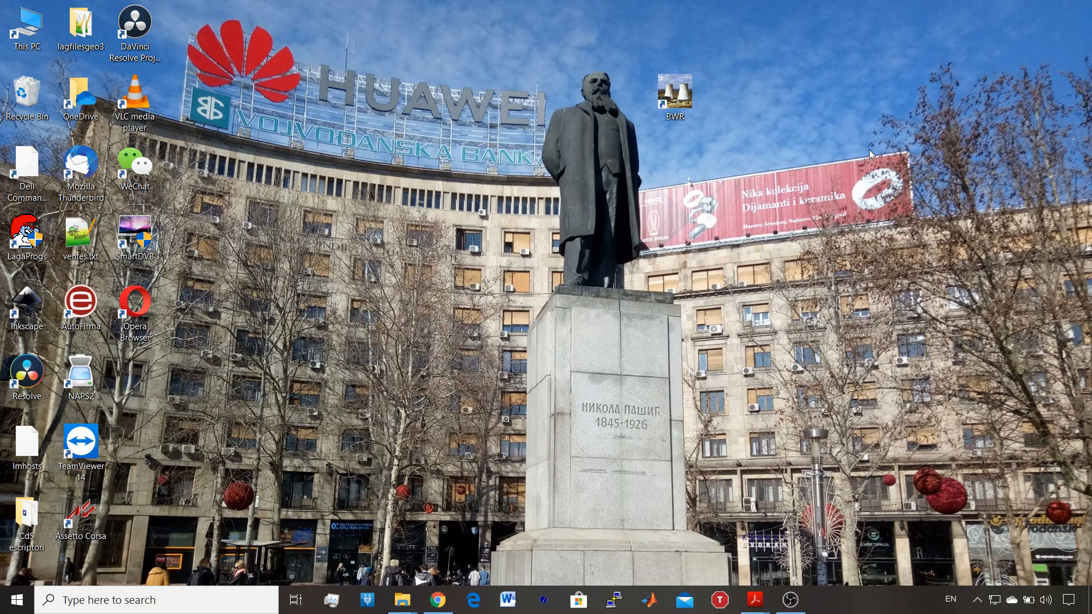
mouse_move(762, 141)
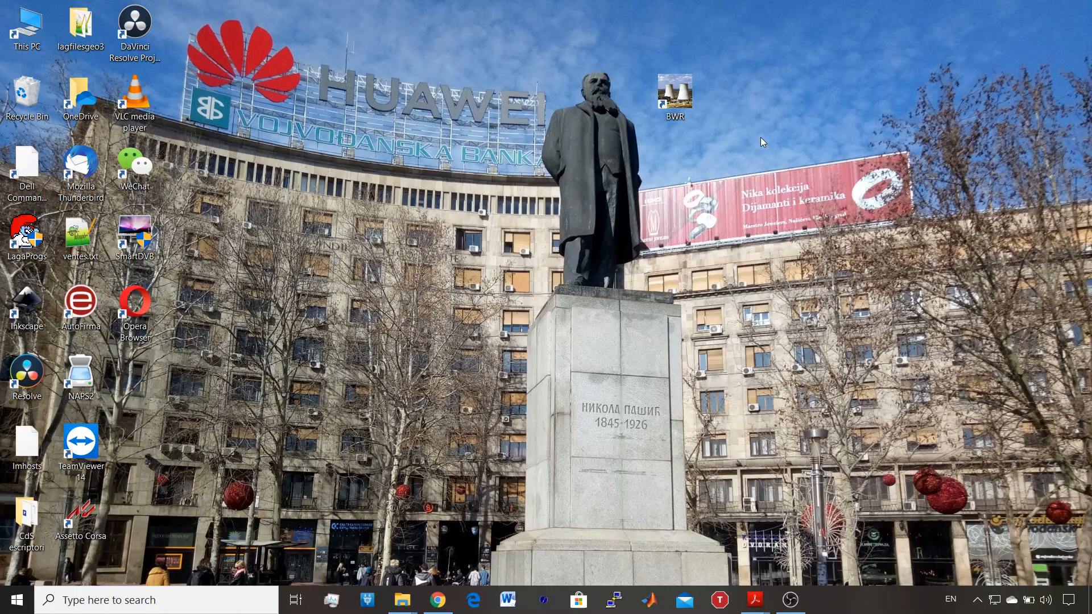
- Launch the BWR simulator from its desktop shortcut to reach the main menu
double_click(676, 91)
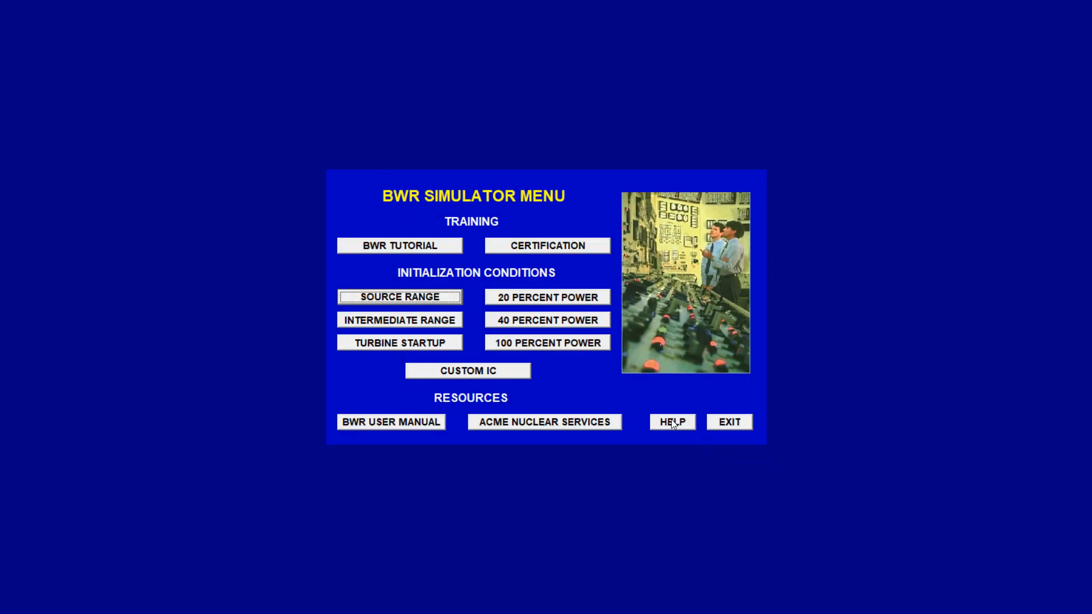
click(399, 246)
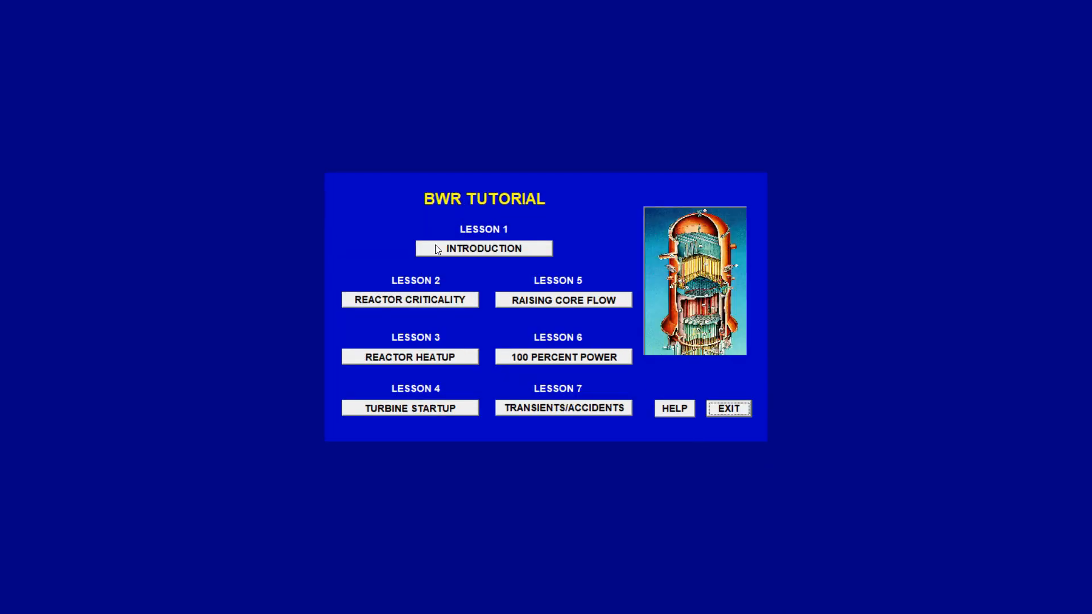
mouse_move(584, 309)
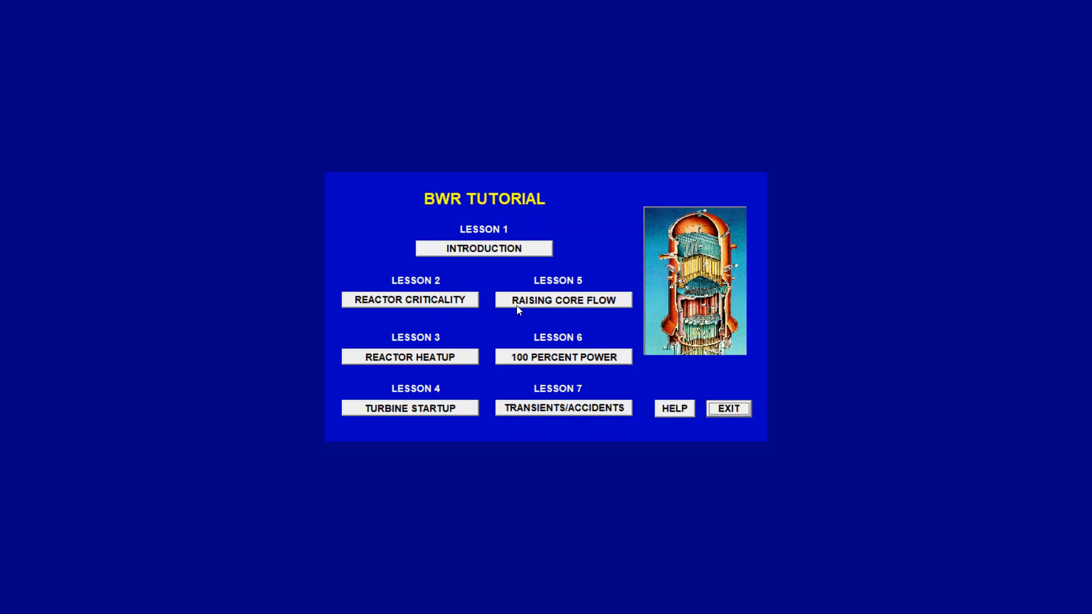
mouse_move(727, 416)
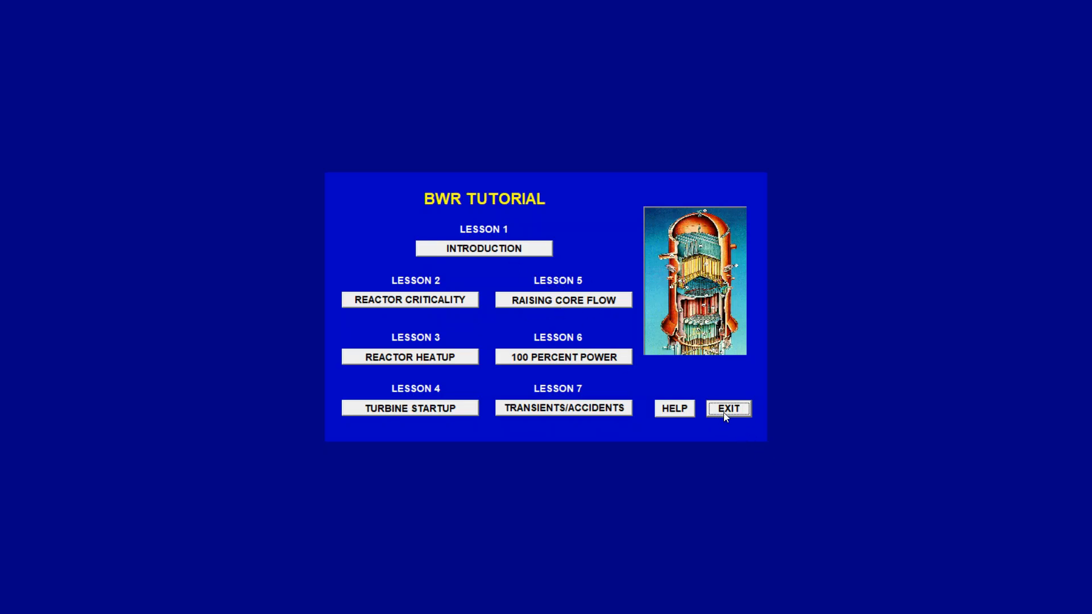
click(728, 408)
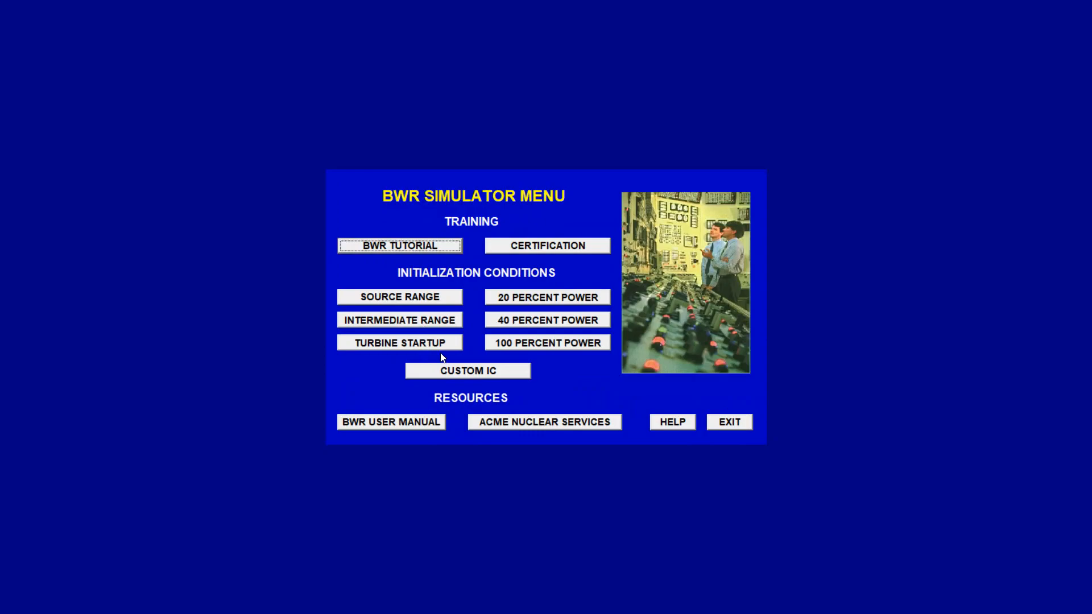
mouse_move(455, 295)
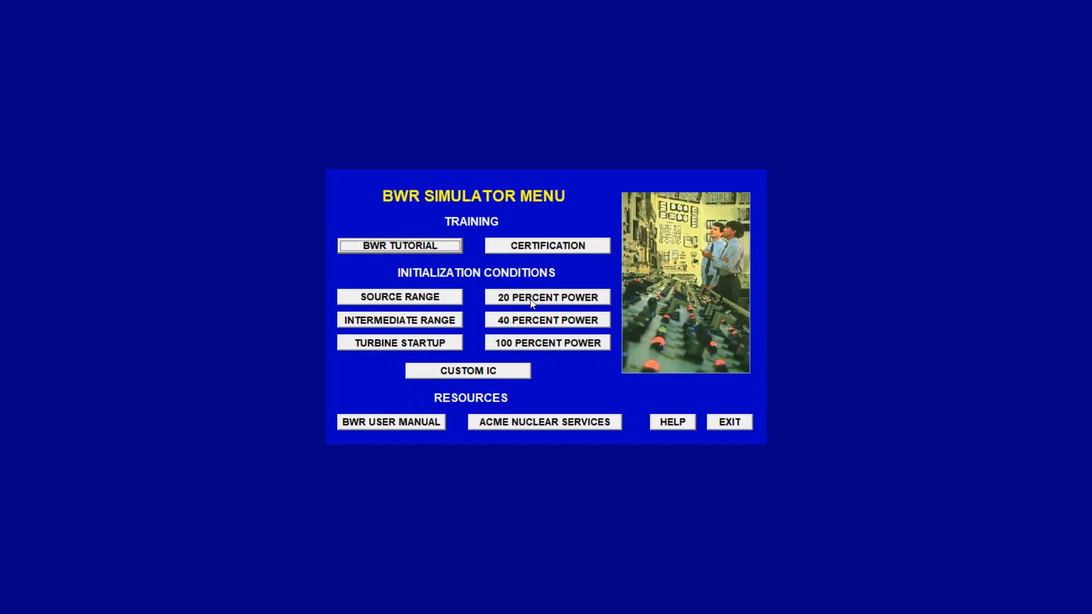
- Initialize the plant at the 20 percent power condition, loading the control panel
click(547, 297)
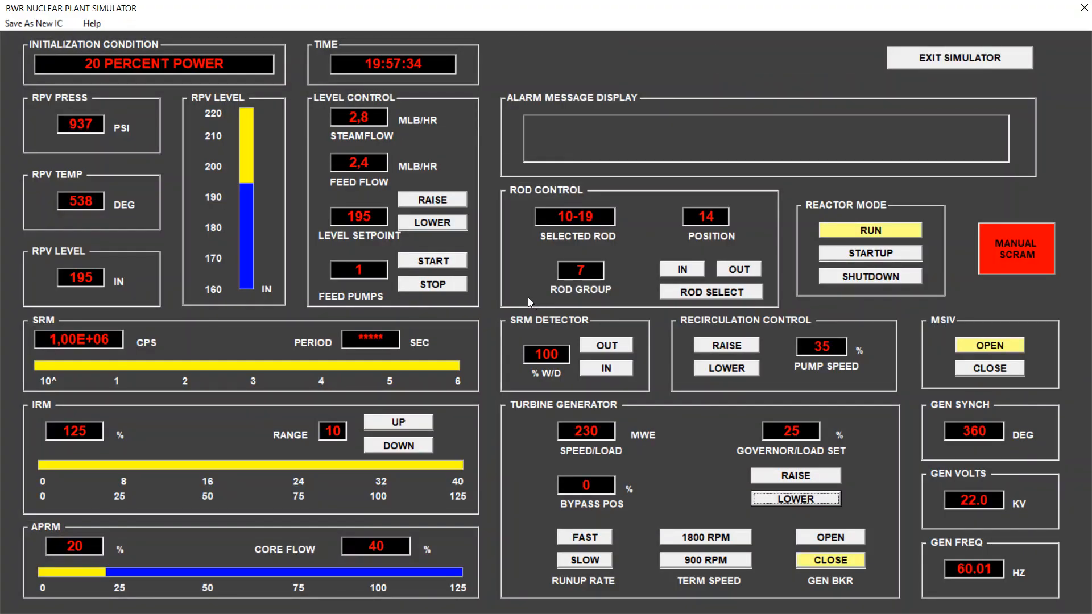
mouse_move(563, 329)
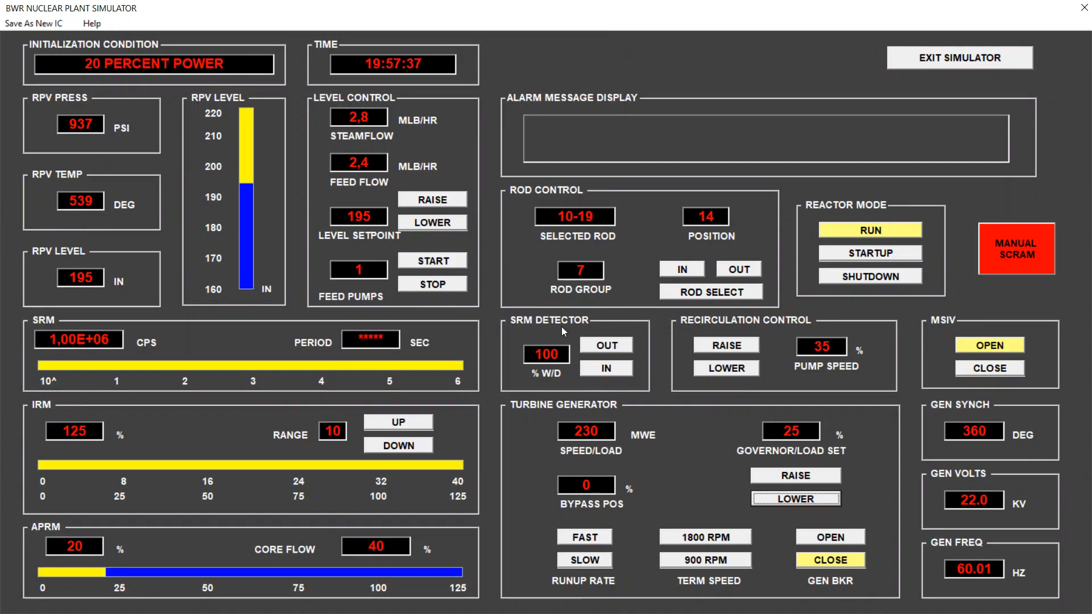
mouse_move(864, 216)
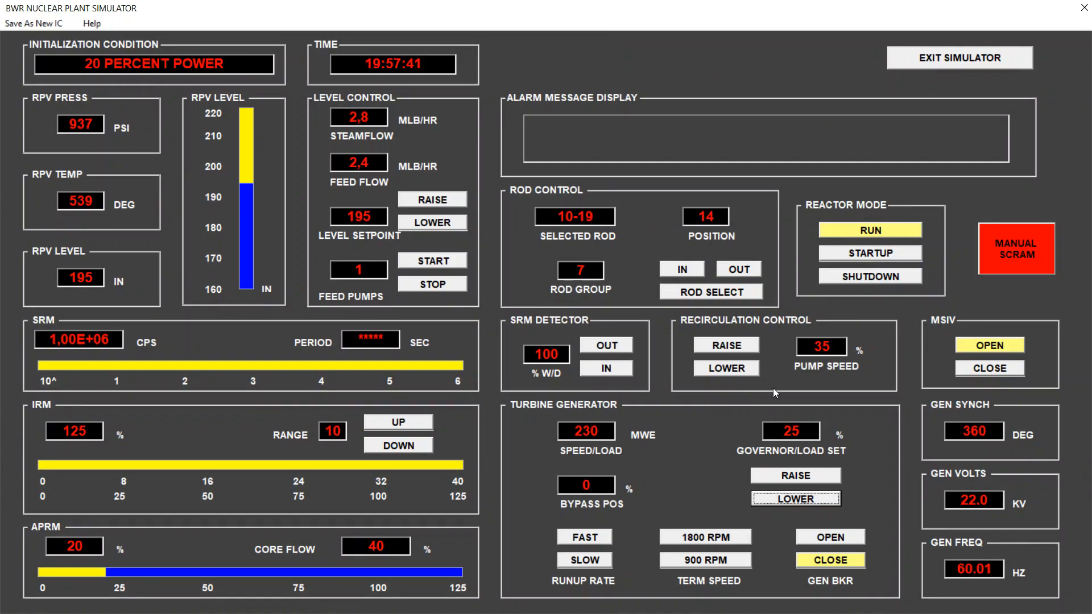
mouse_move(596, 414)
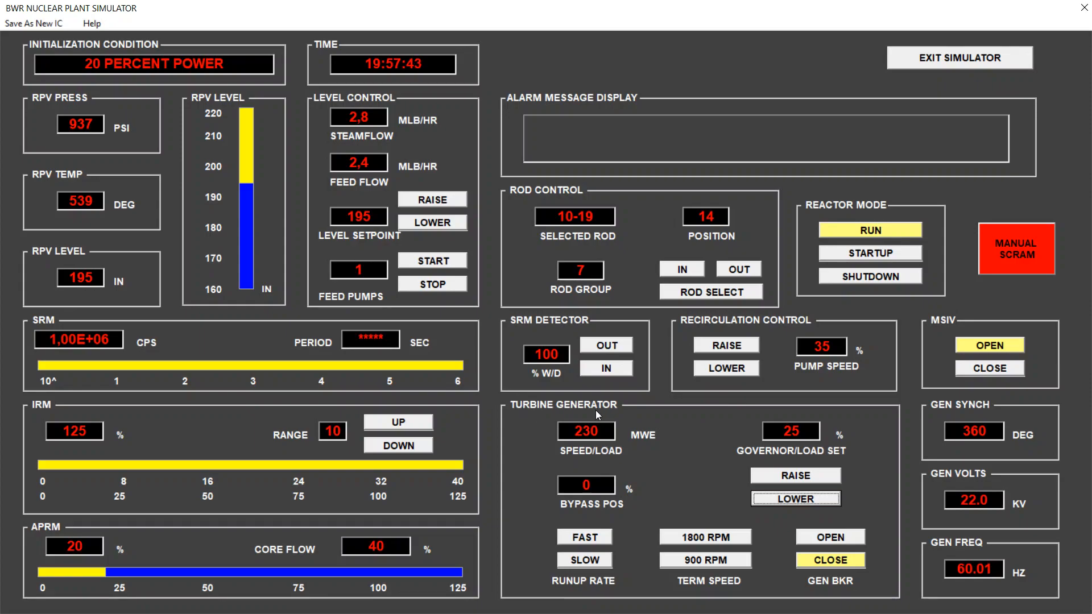
mouse_move(1017, 469)
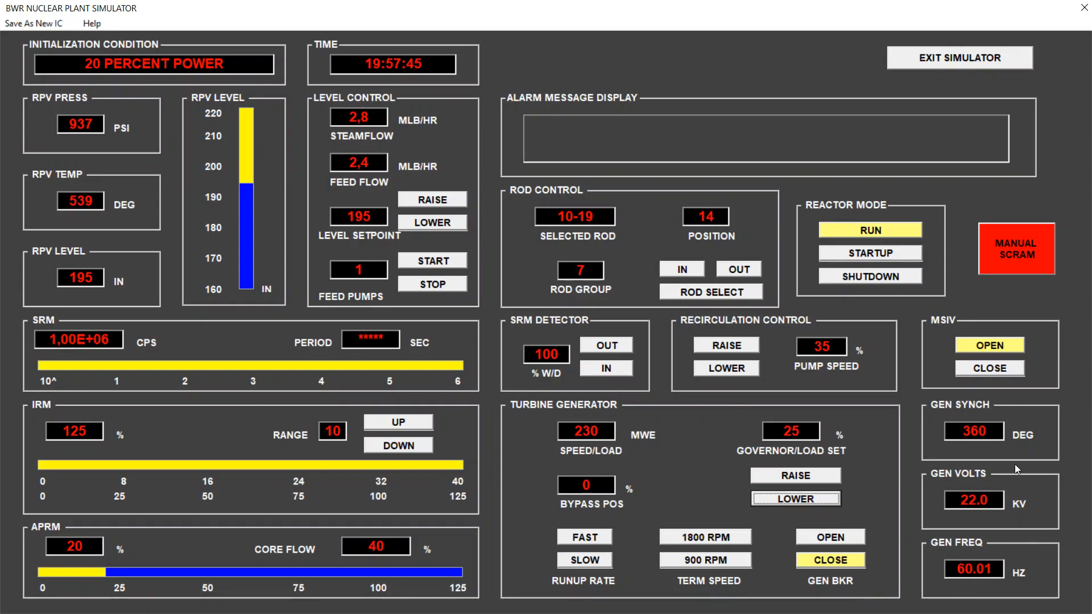
mouse_move(984, 444)
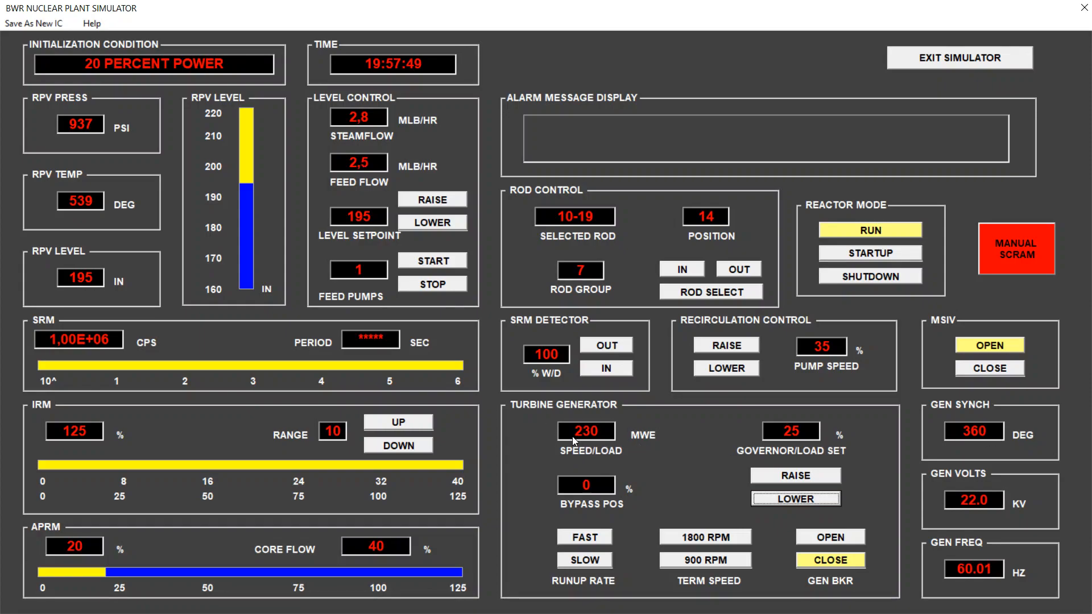
mouse_move(579, 442)
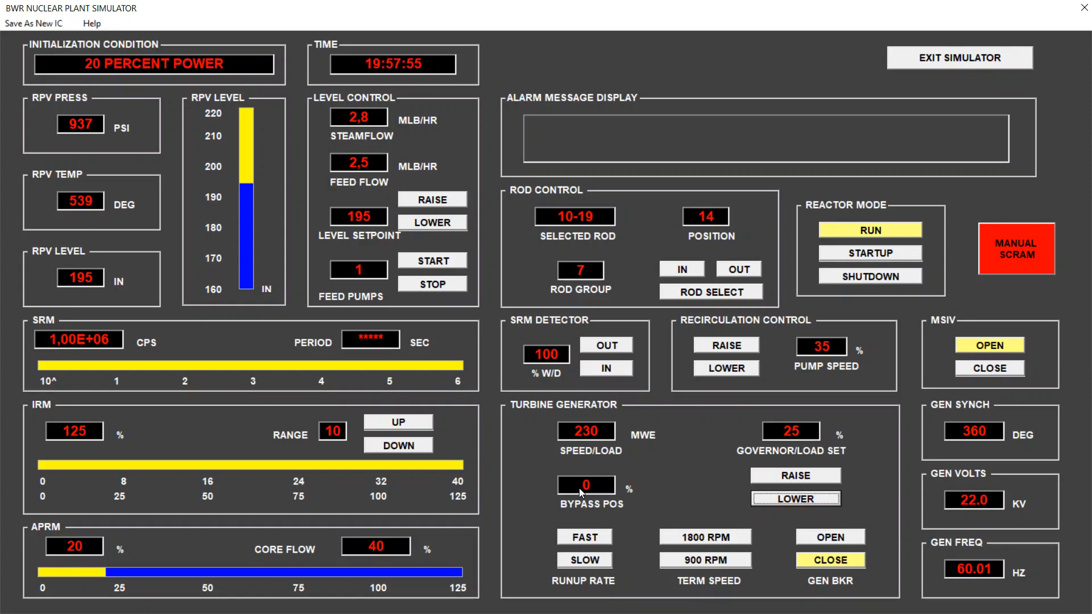
mouse_move(549, 538)
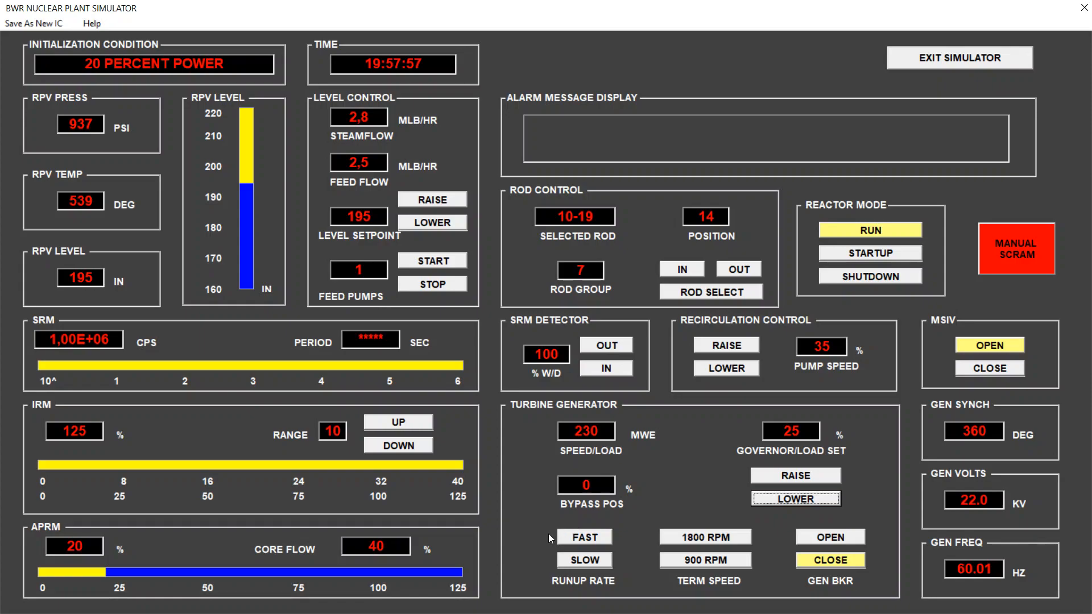
mouse_move(595, 449)
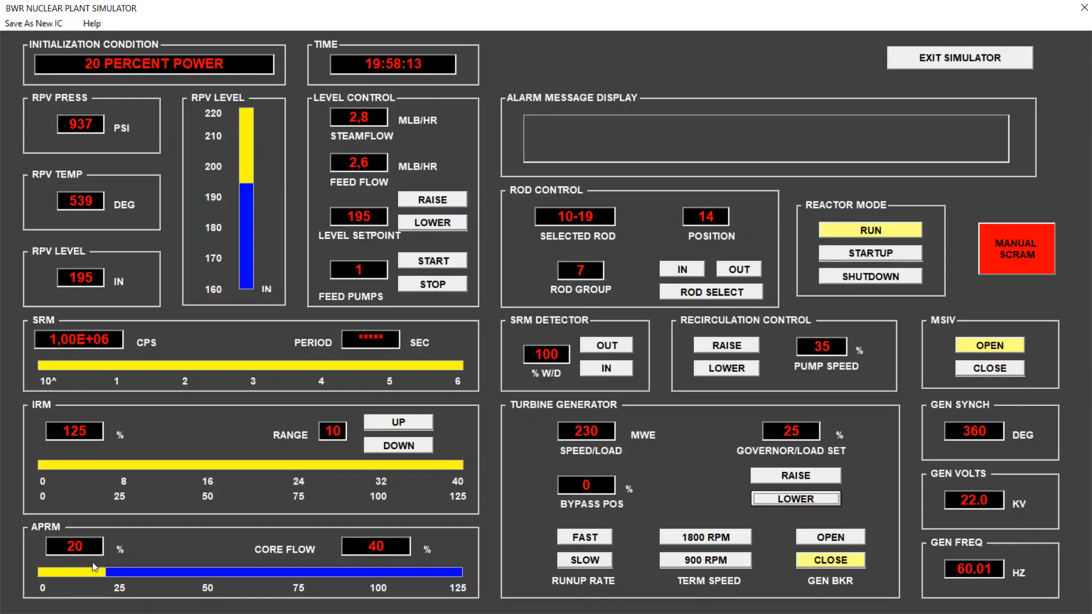
mouse_move(239, 576)
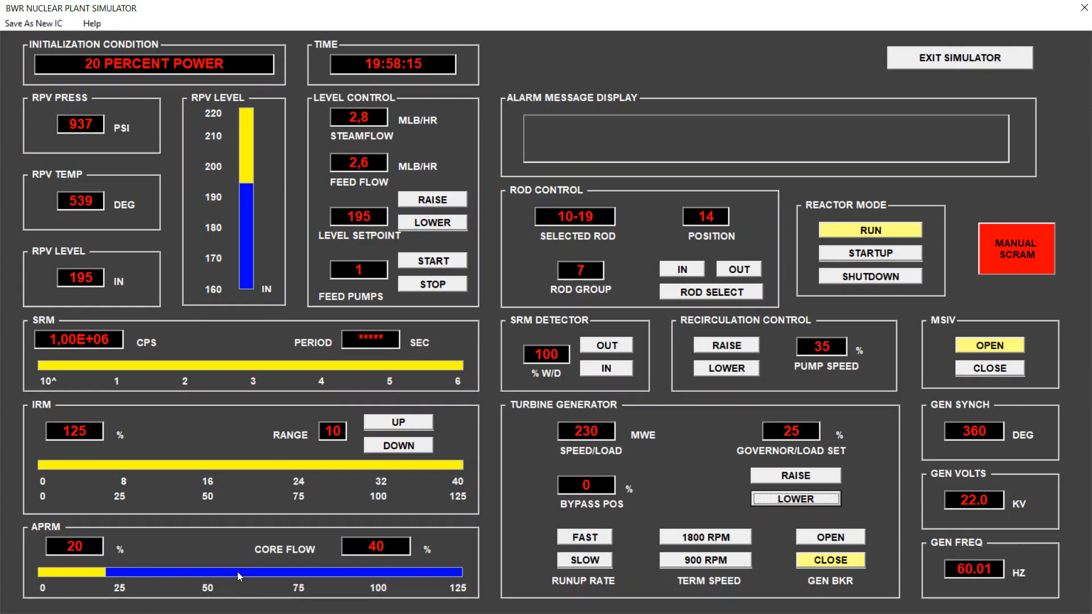
mouse_move(496, 572)
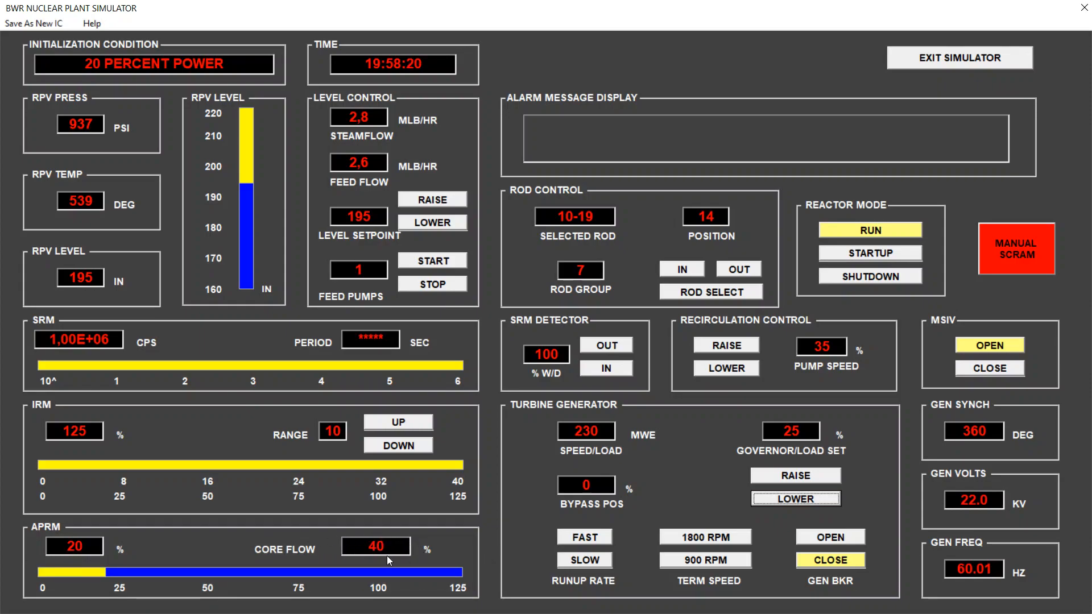
mouse_move(305, 572)
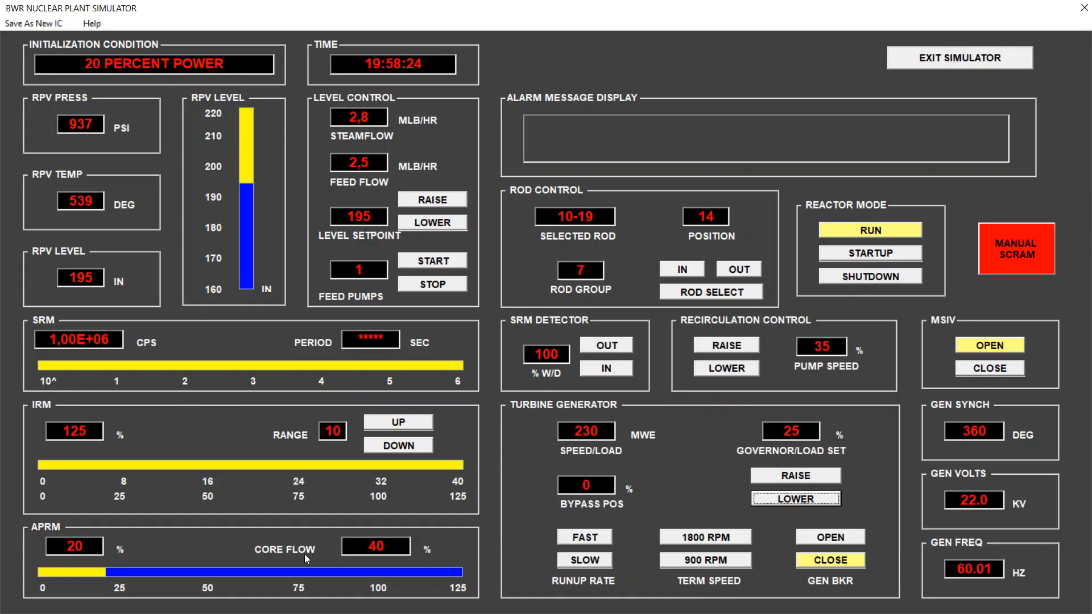
mouse_move(313, 560)
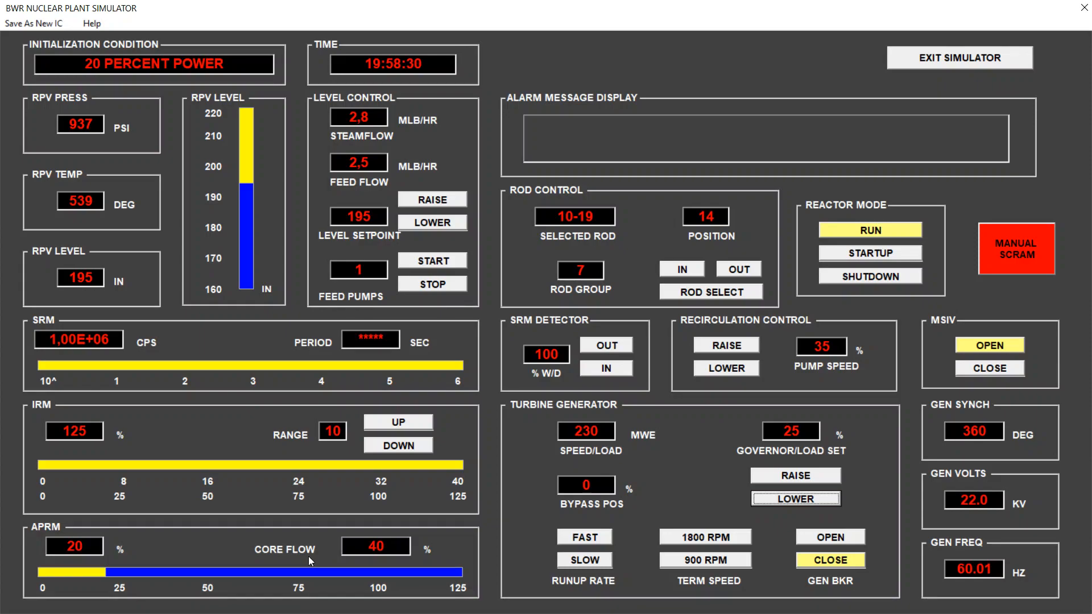
mouse_move(304, 561)
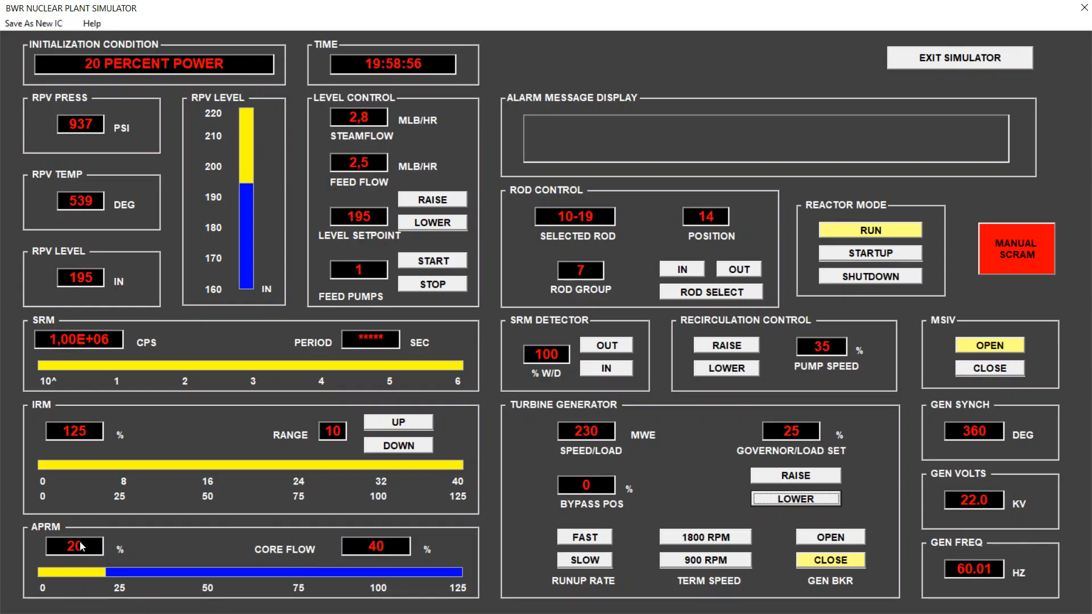
mouse_move(773, 474)
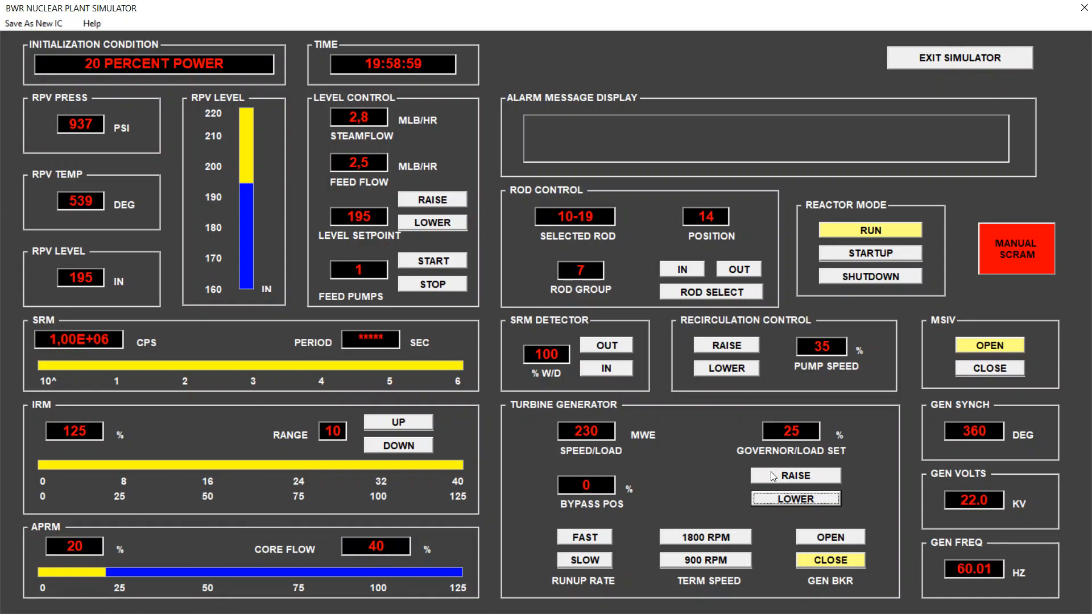
mouse_move(848, 377)
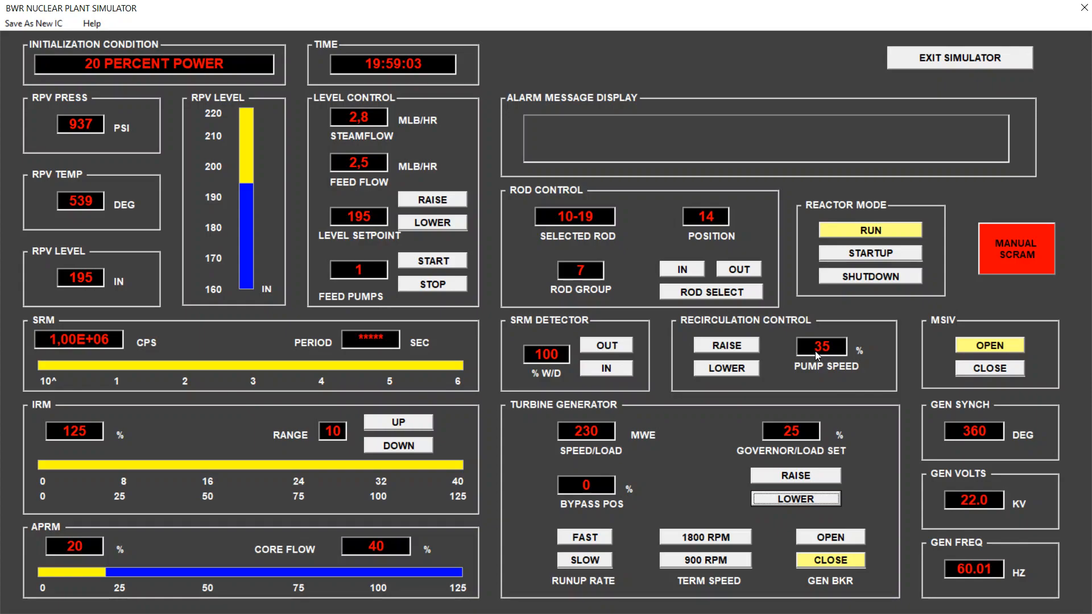
mouse_move(301, 577)
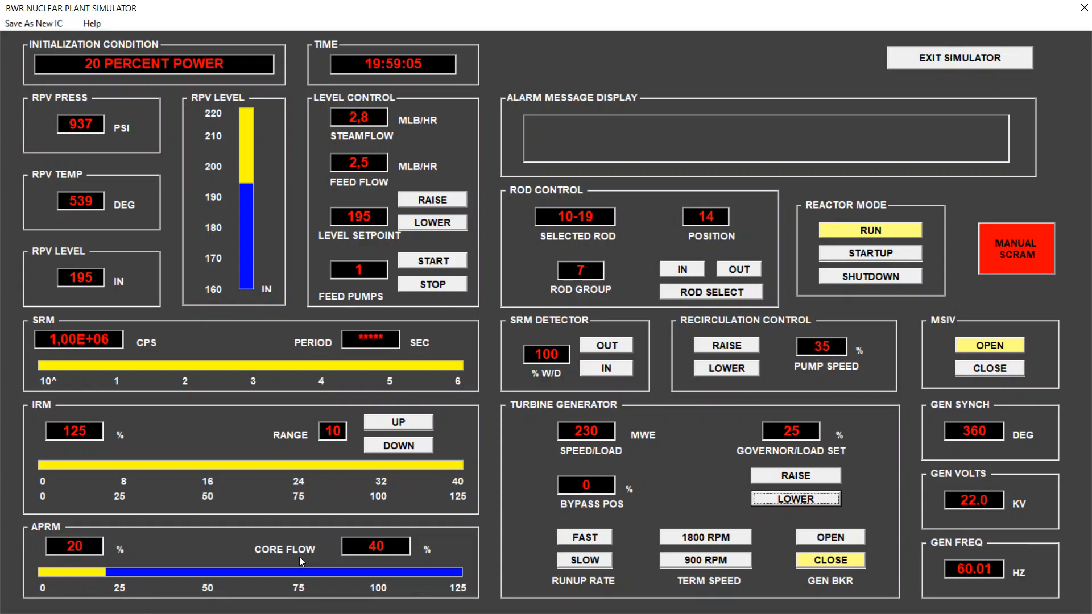
mouse_move(55, 572)
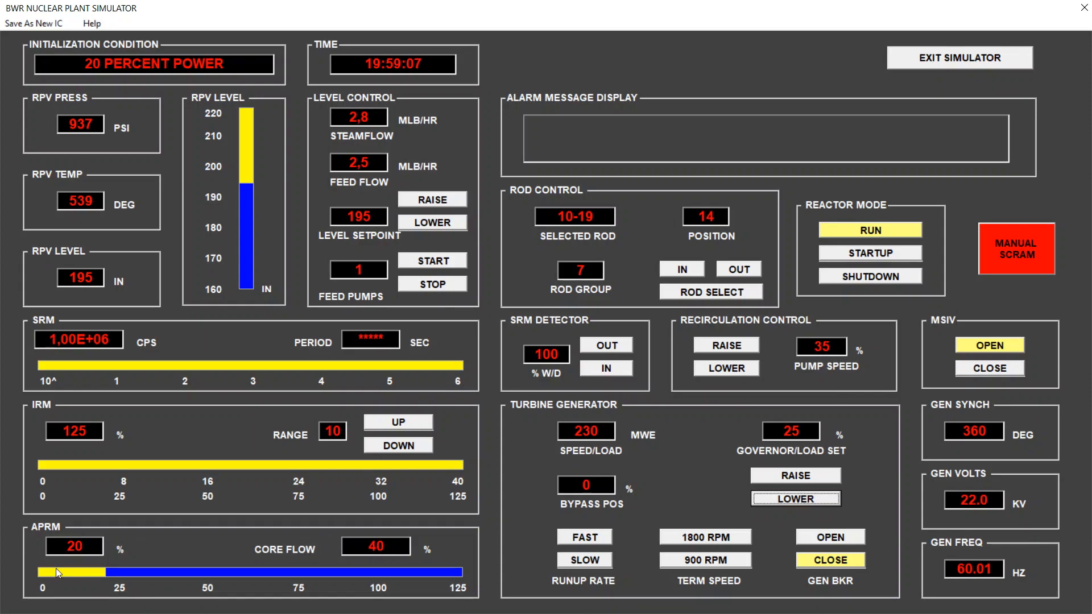
mouse_move(256, 569)
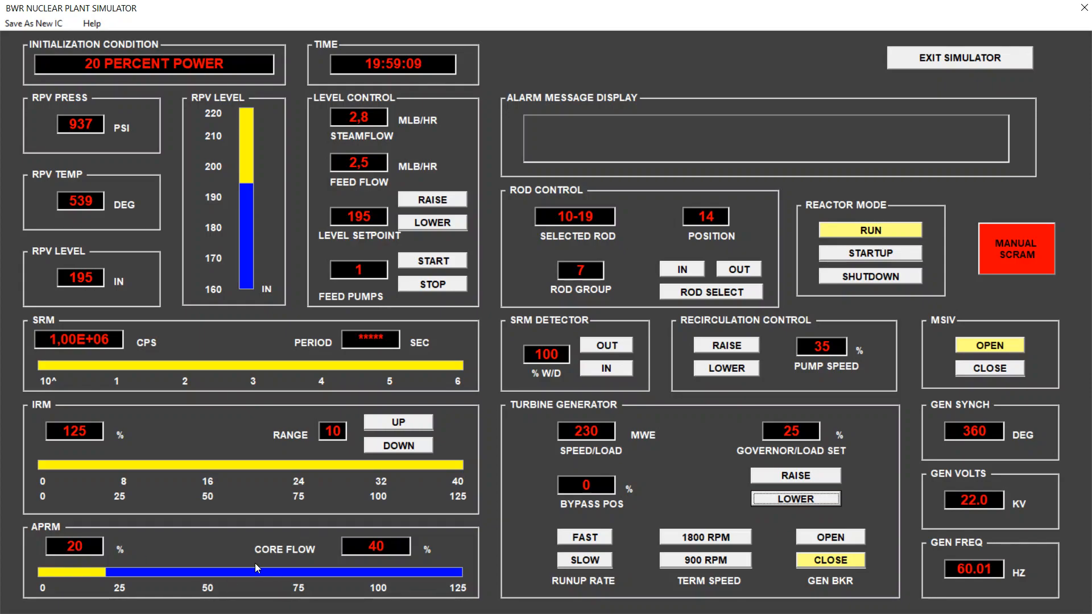
click(14, 598)
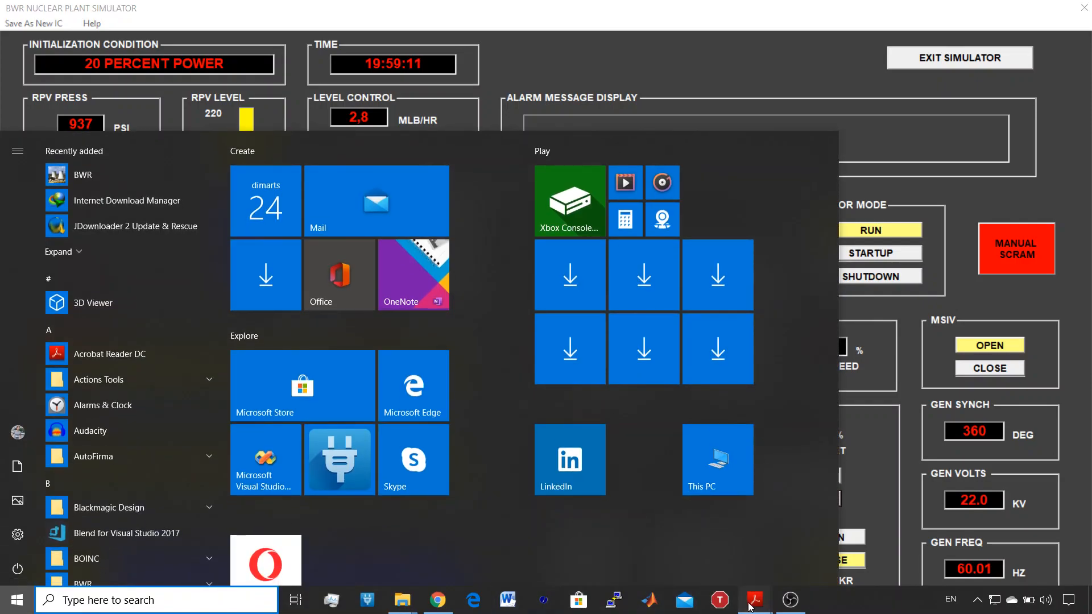
click(755, 600)
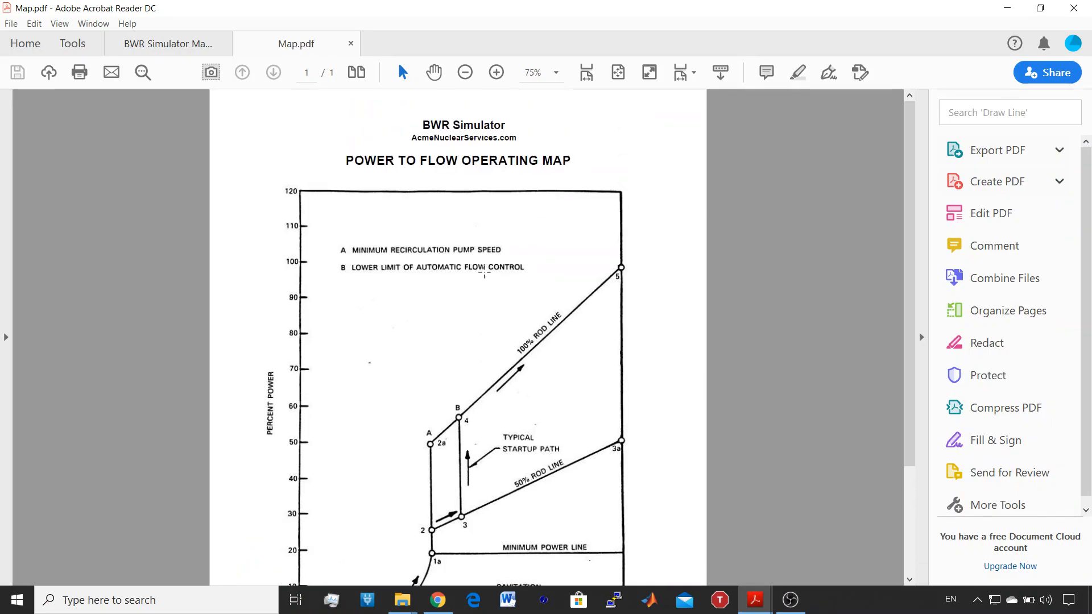
mouse_move(518, 175)
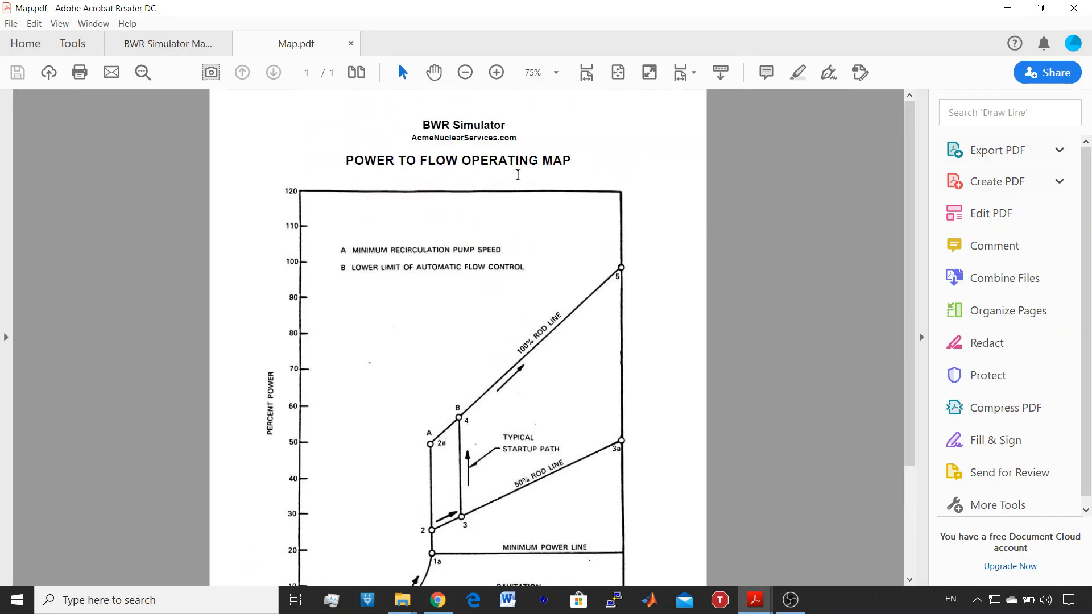
scroll(down, 3)
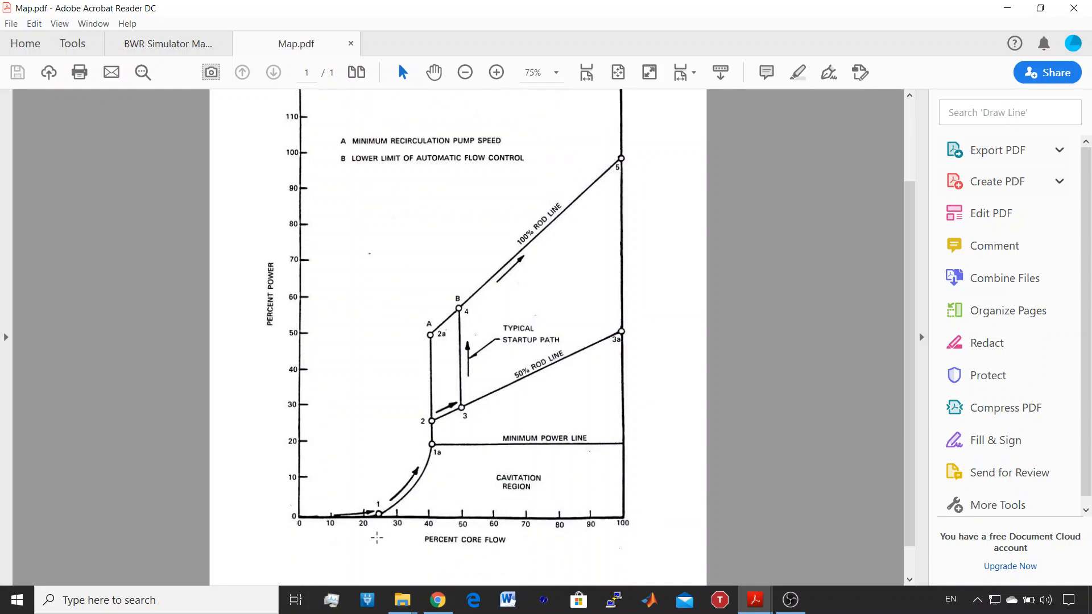
mouse_move(423, 446)
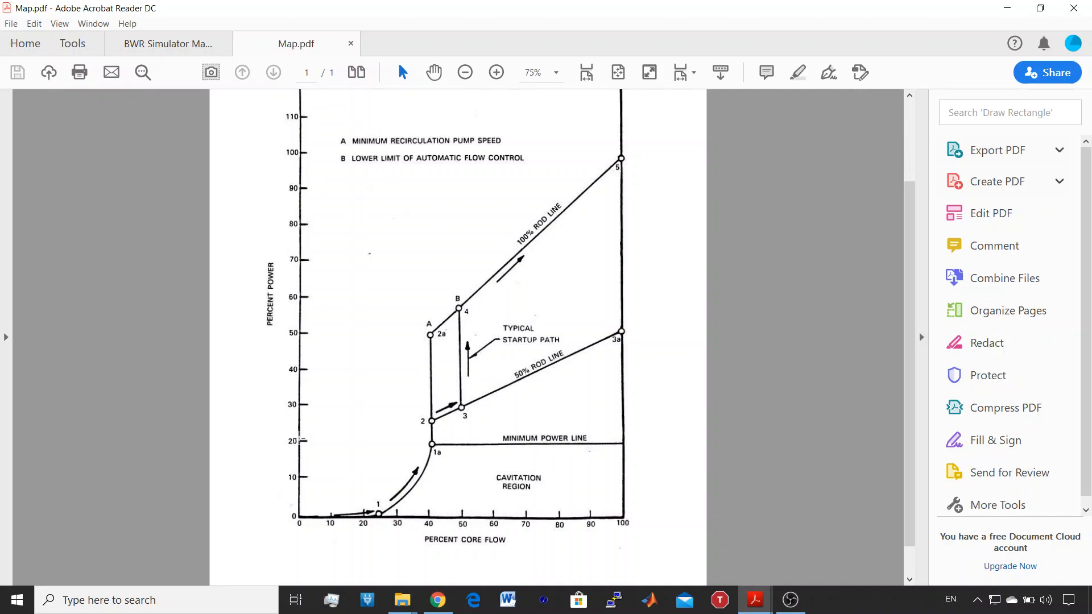
mouse_move(432, 482)
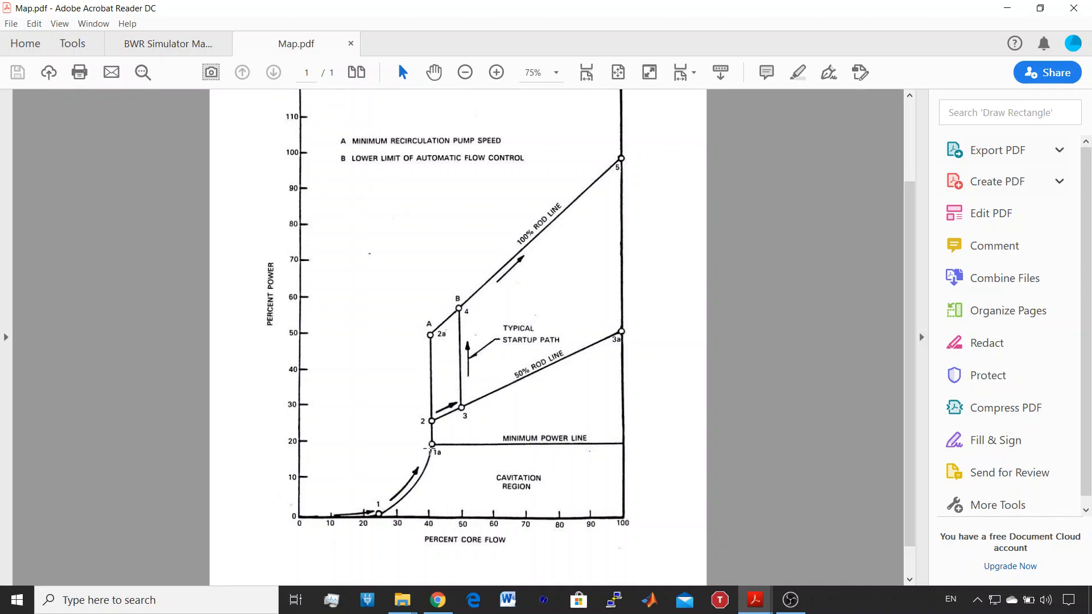
mouse_move(432, 422)
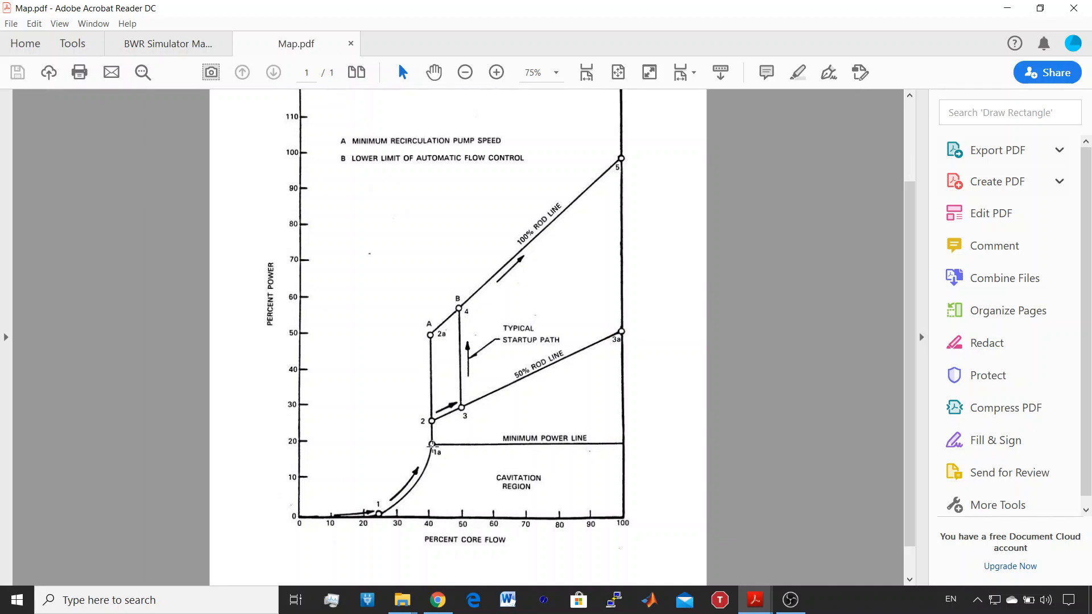
mouse_move(286, 303)
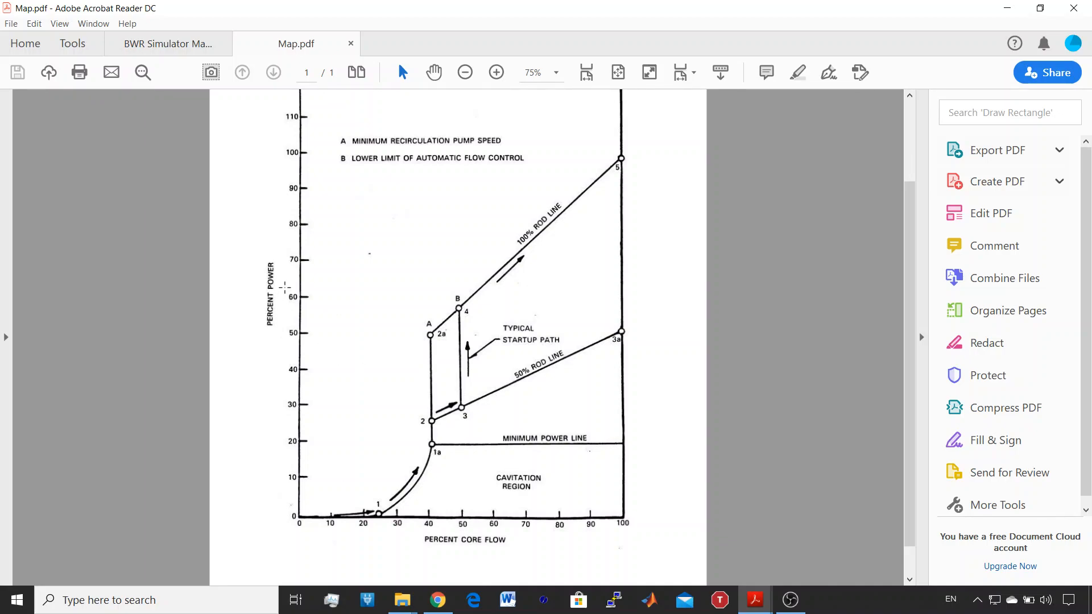
mouse_move(479, 550)
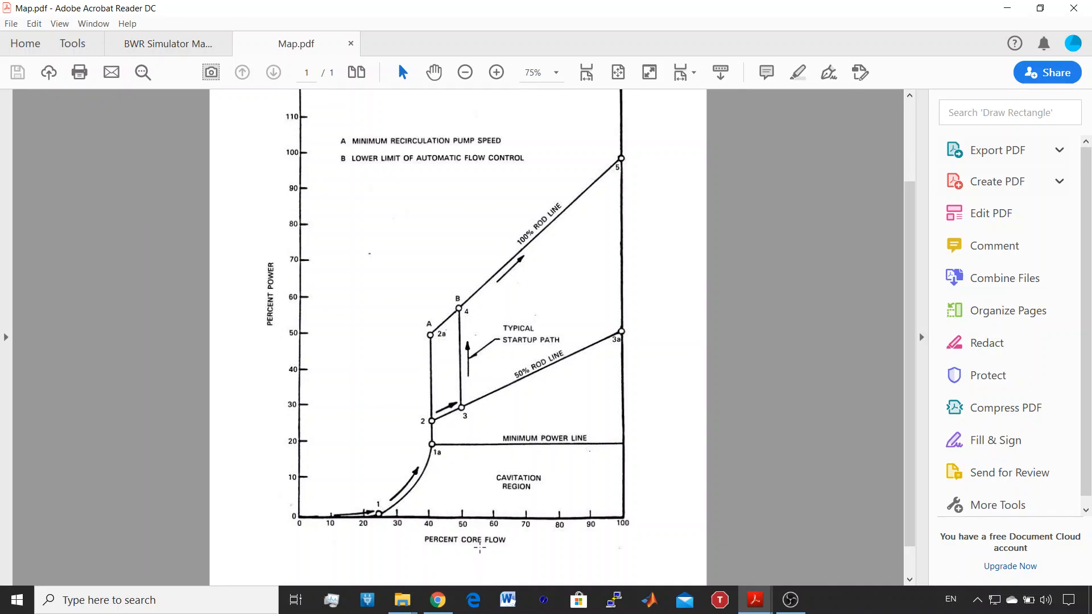
mouse_move(513, 391)
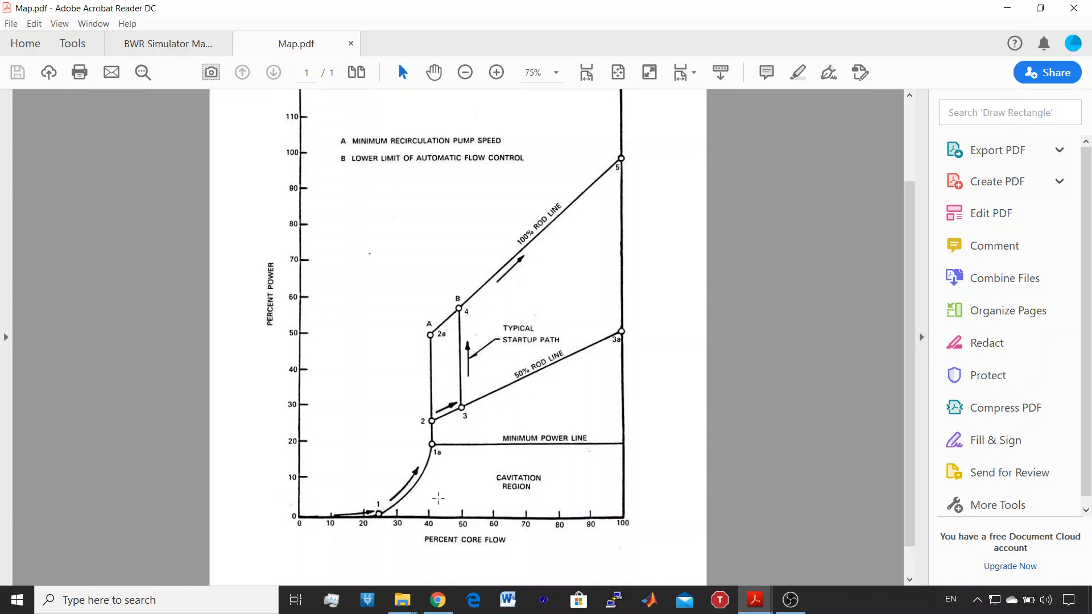
mouse_move(449, 532)
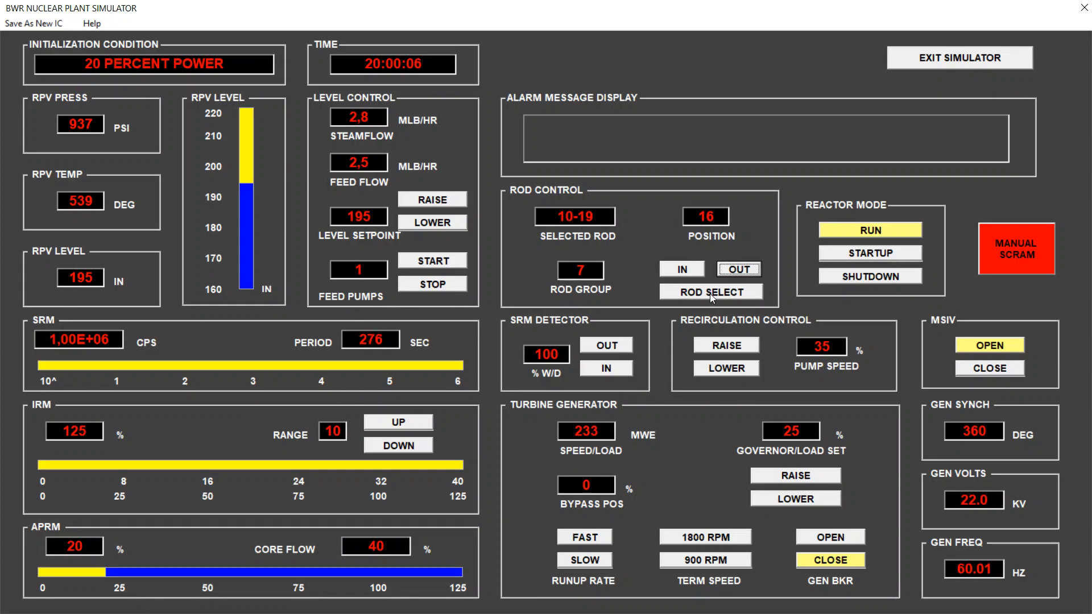
- Select control rod 18-11 and withdraw it from position 08 to 16, reaching 23% APRM power
click(710, 291)
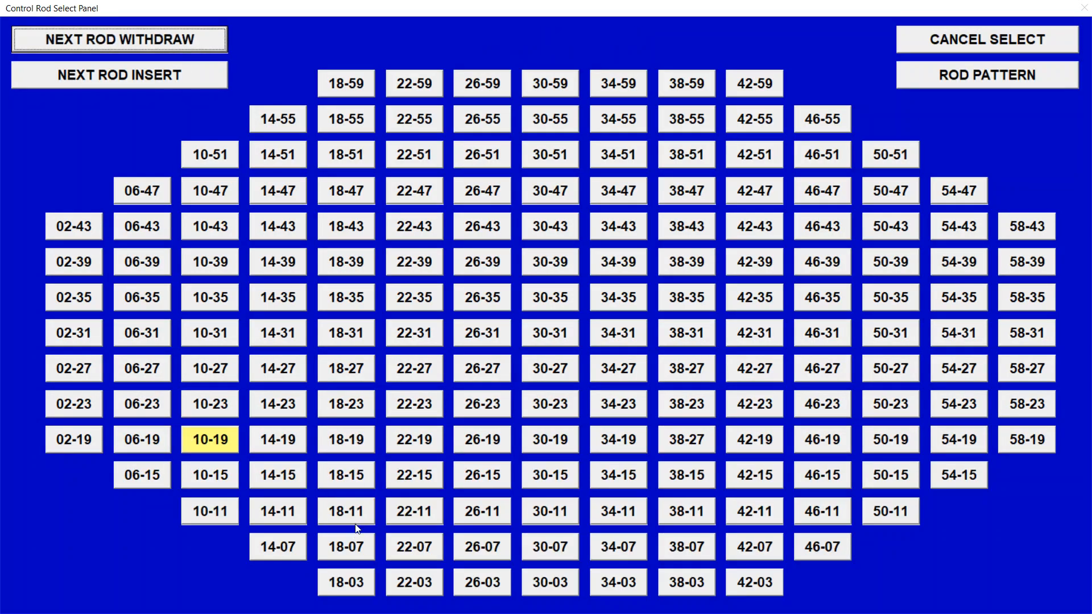
click(345, 512)
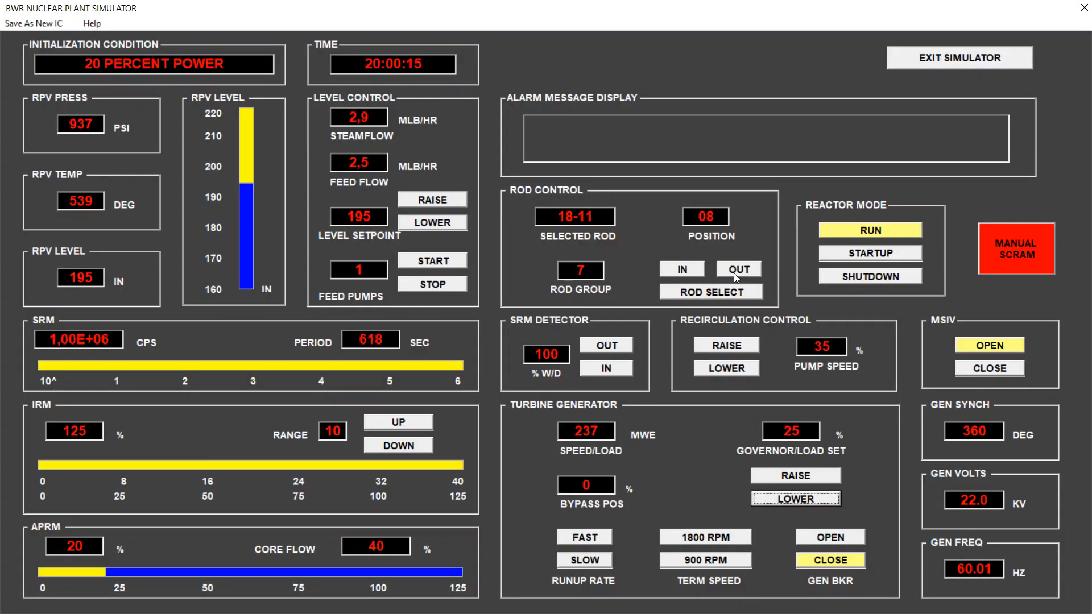
click(738, 268)
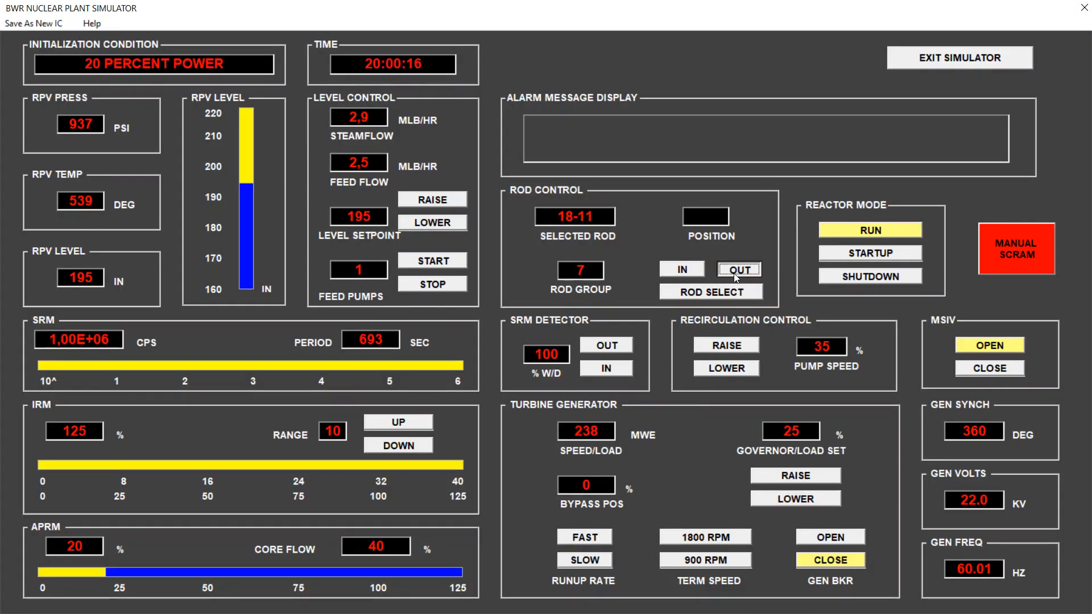
click(739, 268)
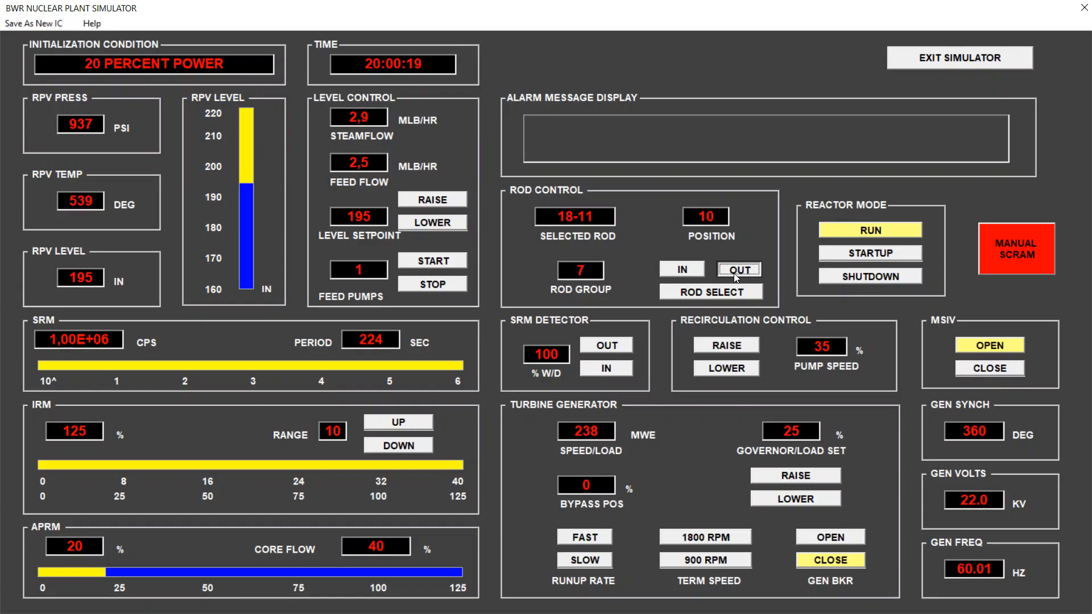
click(737, 269)
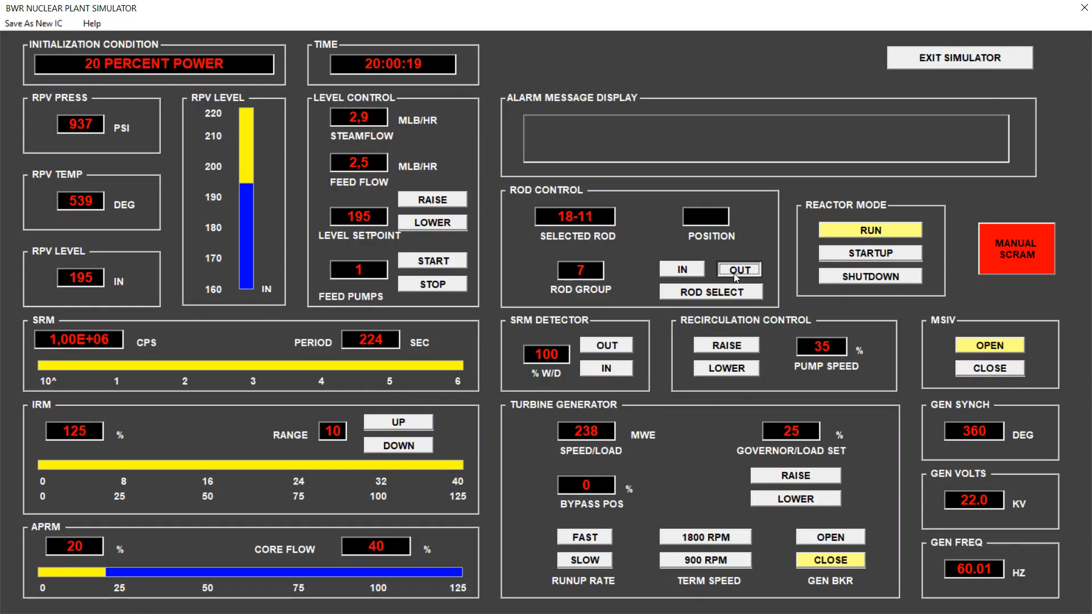
click(738, 269)
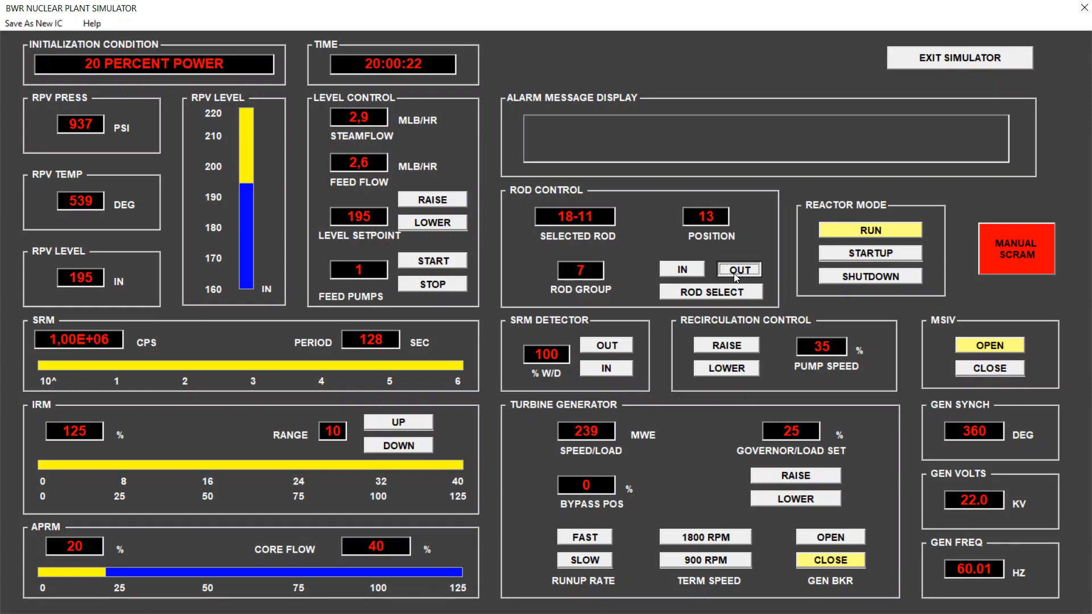
click(739, 269)
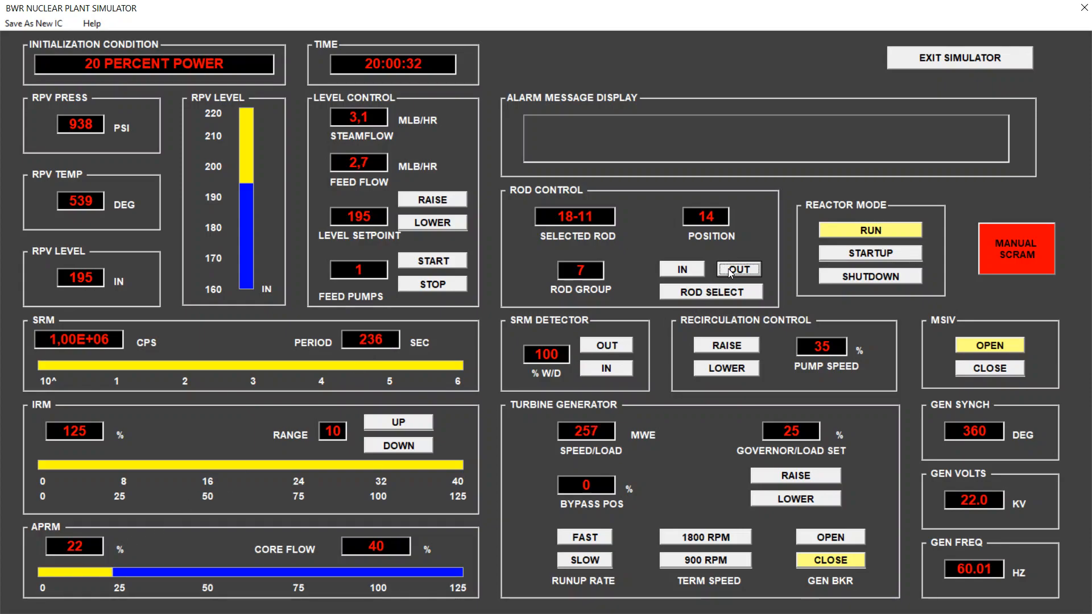
click(739, 268)
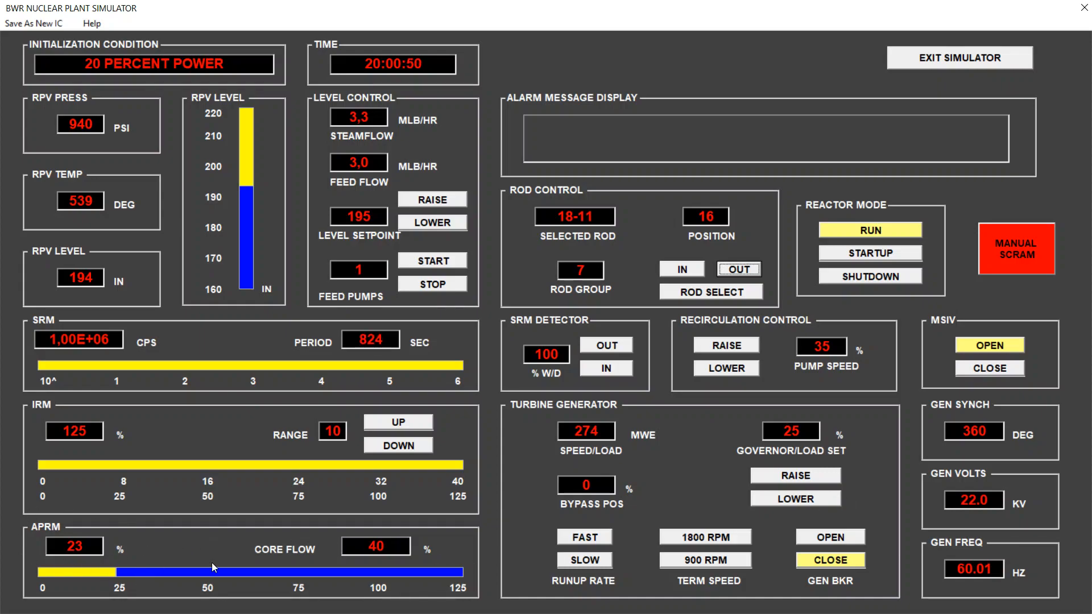
mouse_move(579, 516)
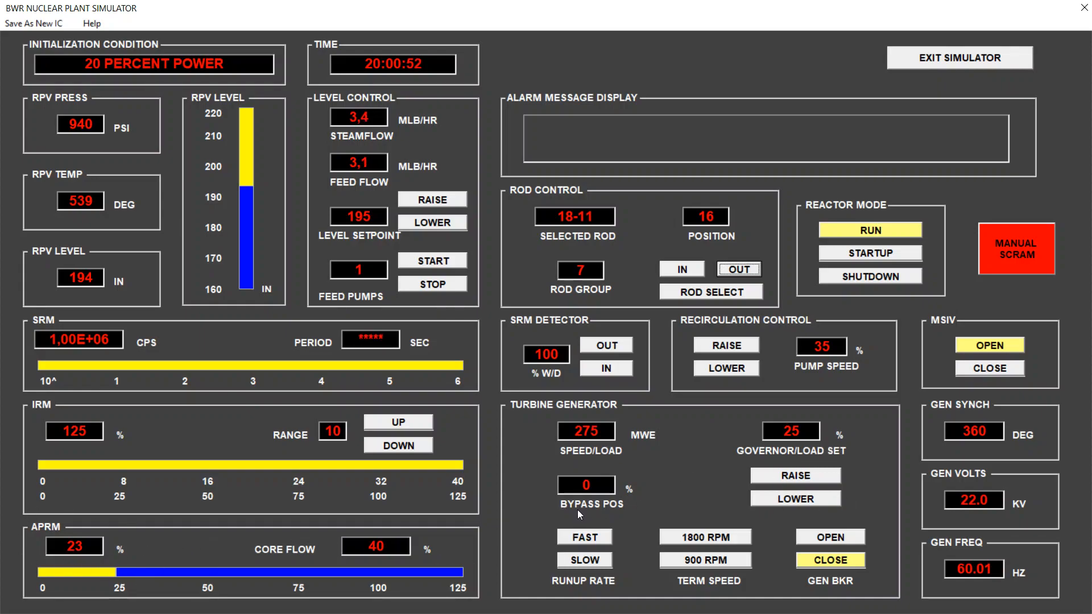
mouse_move(803, 459)
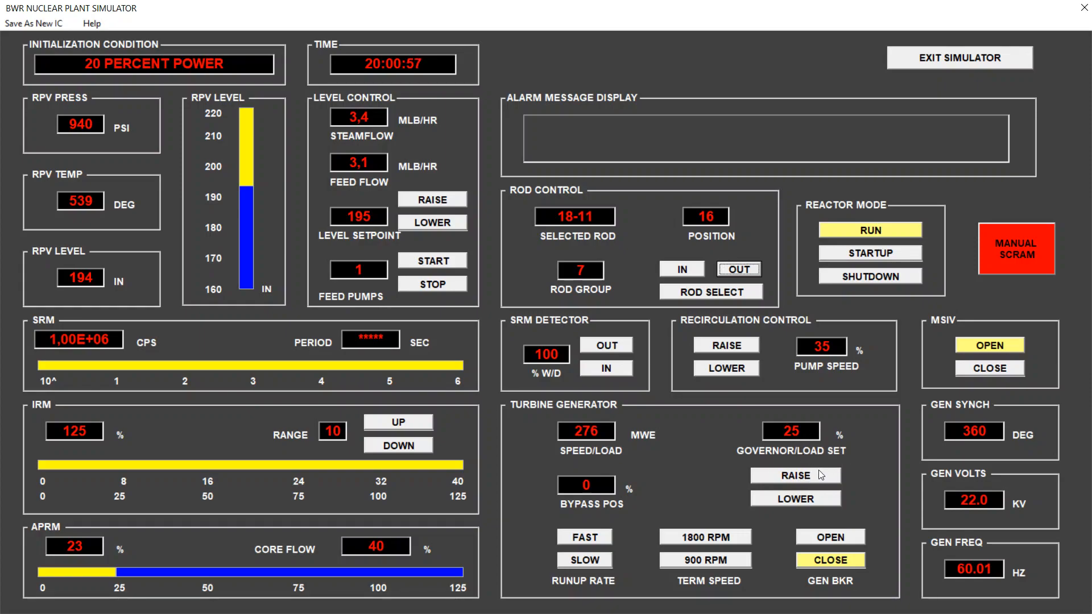
- Raise the turbine governor/load setpoint step by step until it reads 55%
click(796, 475)
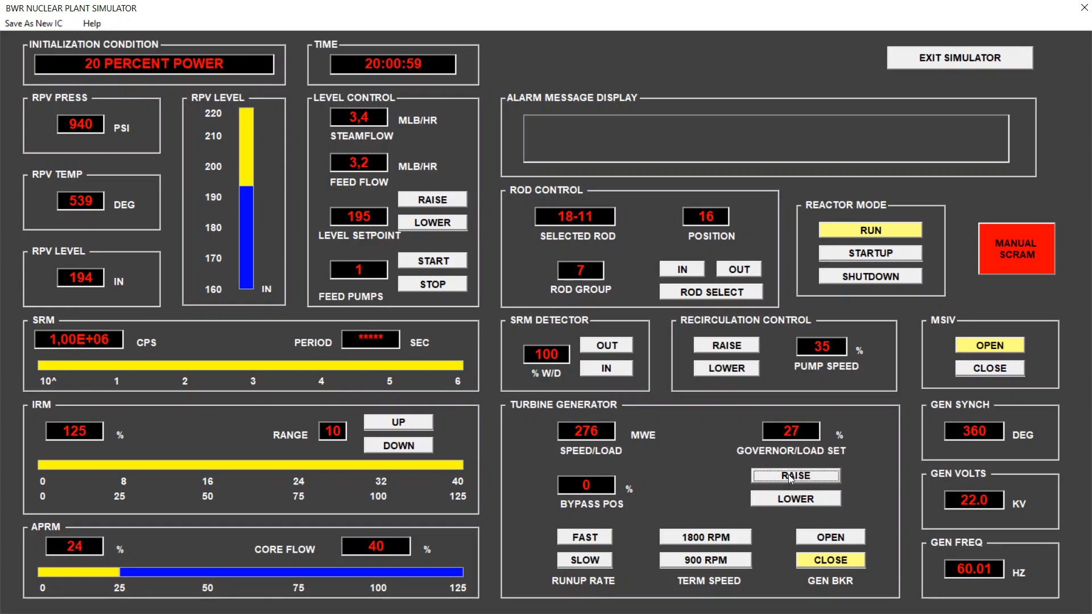
click(796, 475)
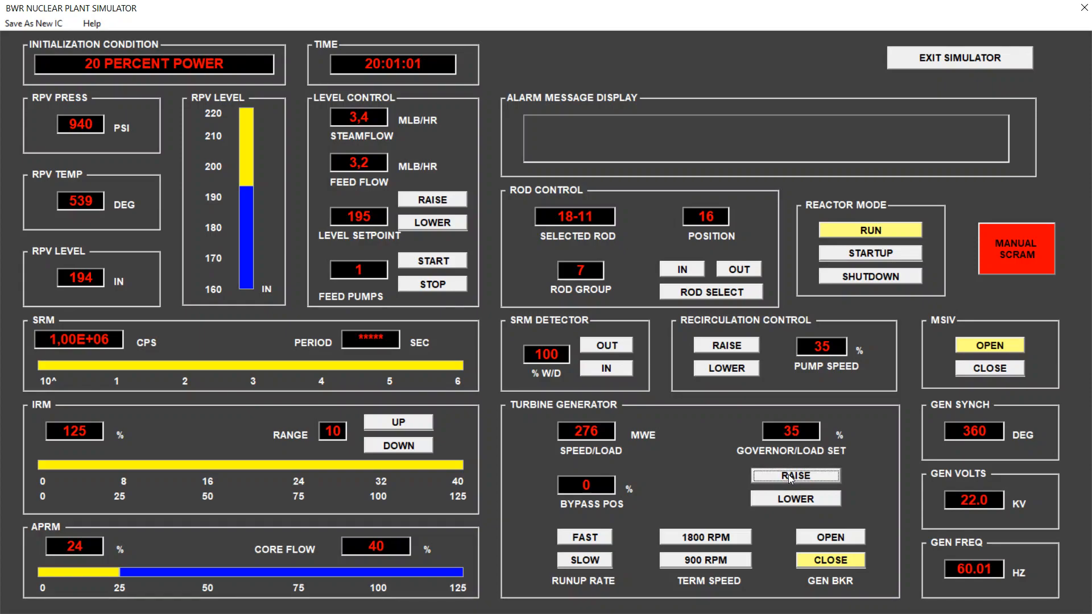
click(796, 476)
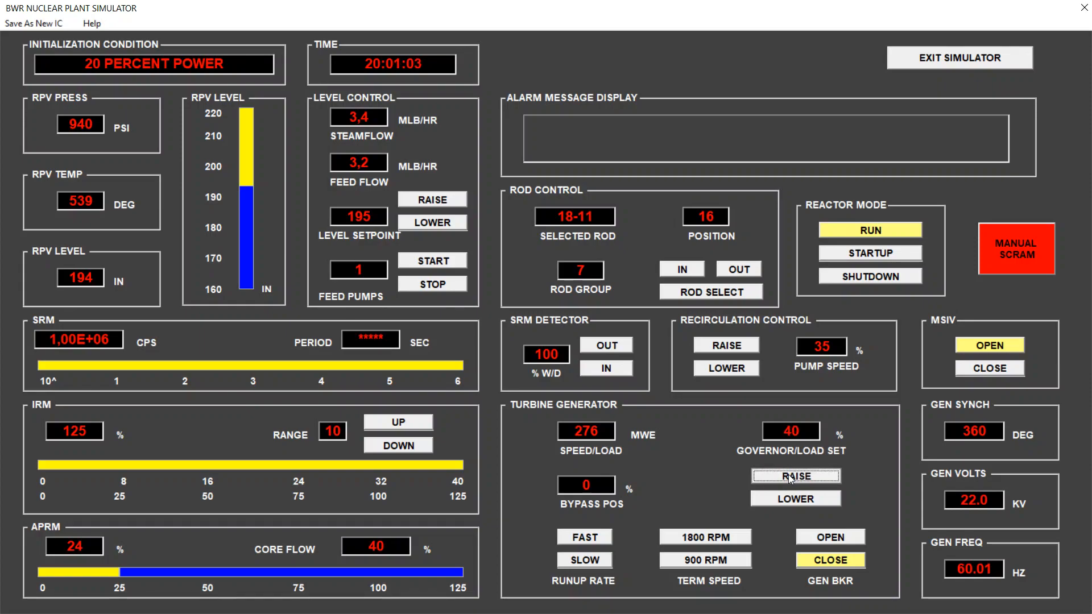
click(796, 476)
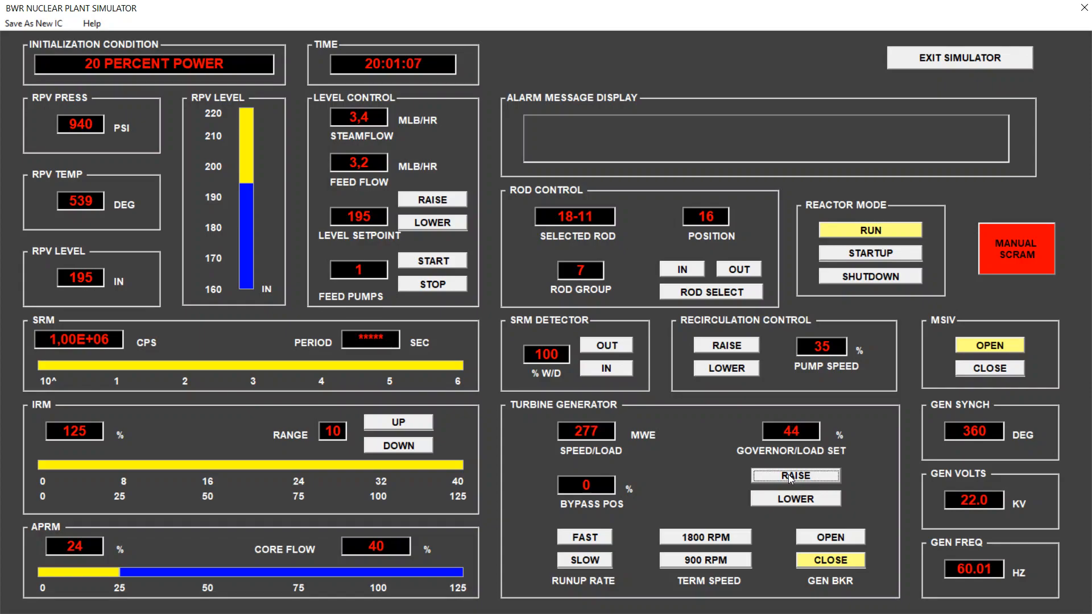
click(796, 476)
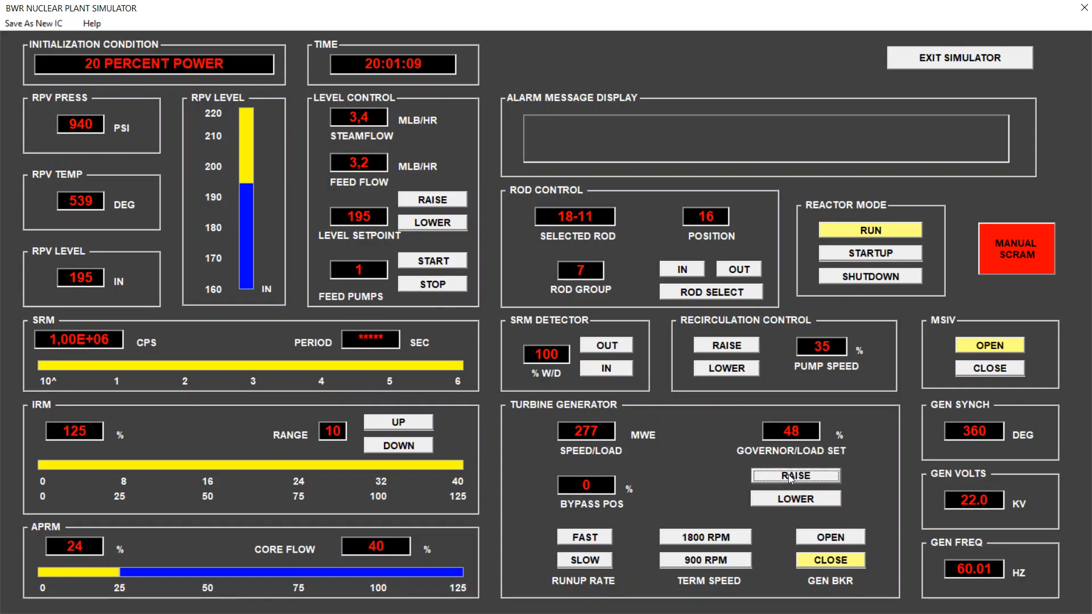
click(796, 475)
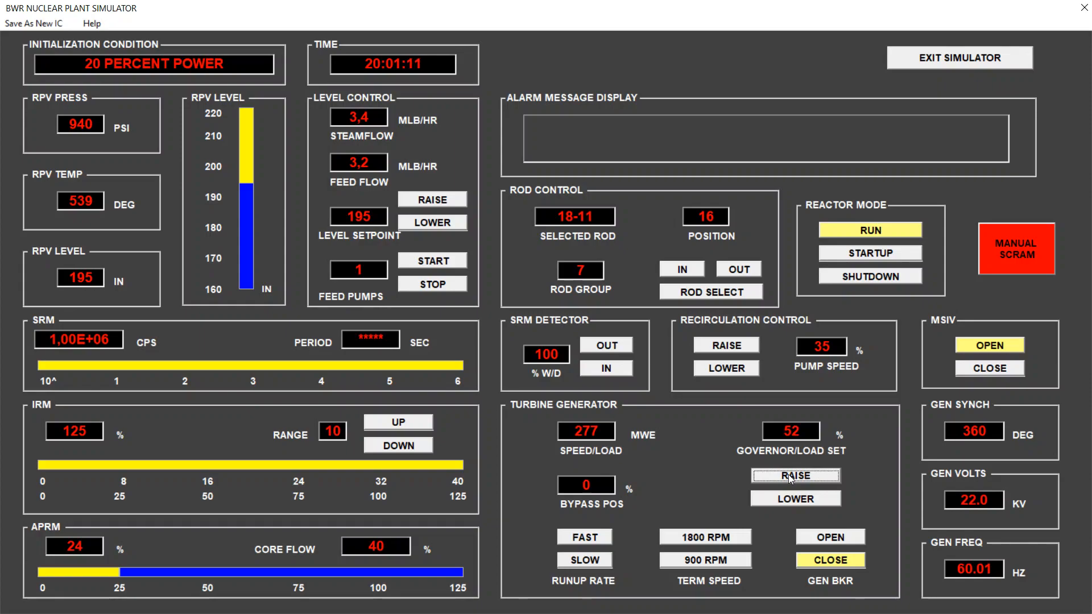
click(794, 475)
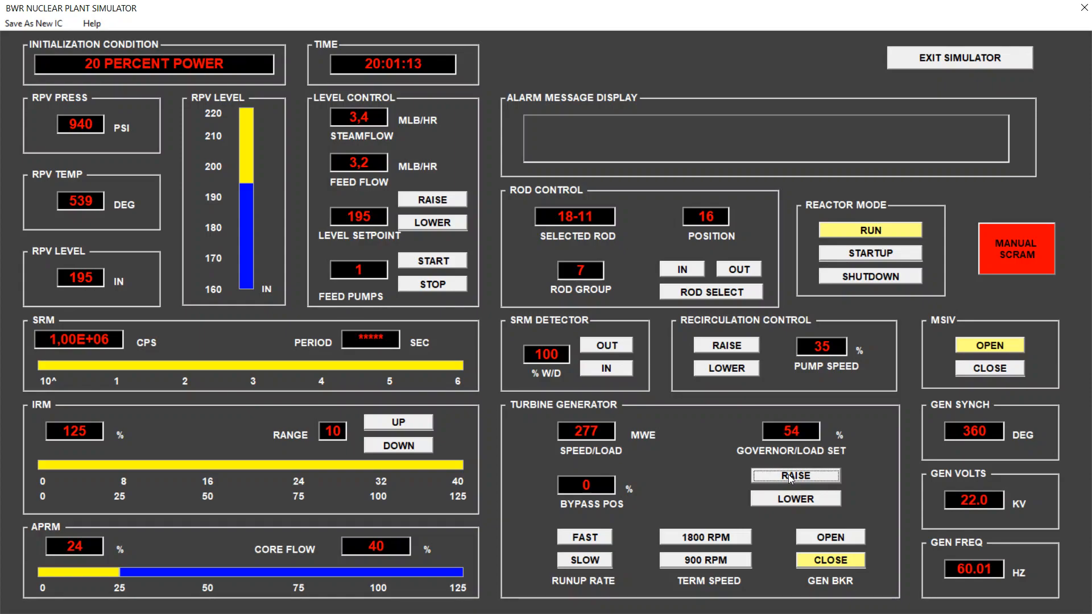
click(795, 476)
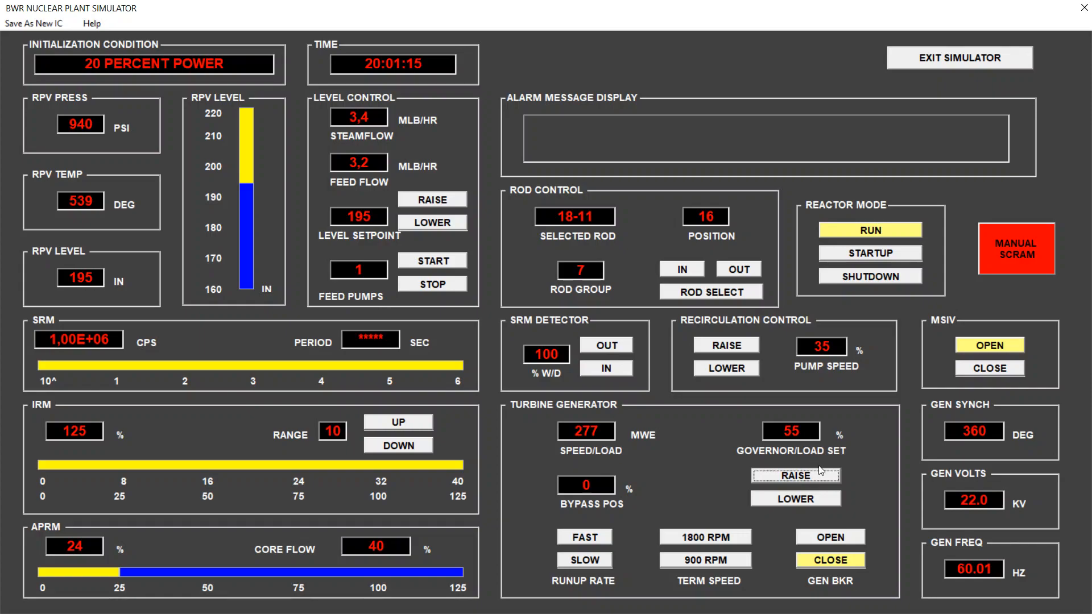
mouse_move(689, 327)
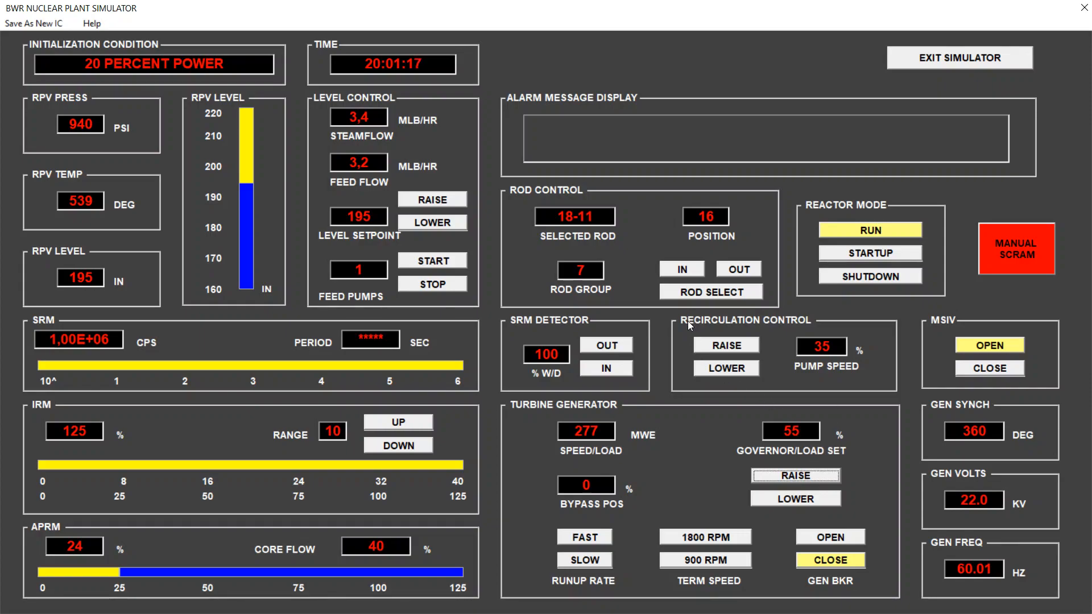
mouse_move(799, 332)
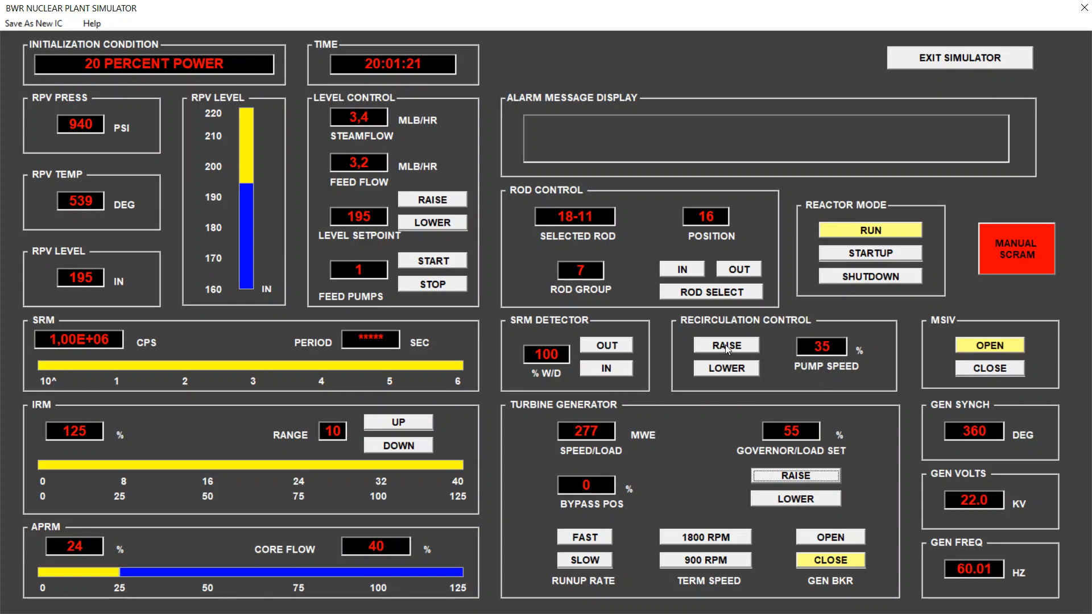
- Raise recirculation pump speed from 35% to 42%, bringing core flow to 48% and output to 318 MWe
click(726, 345)
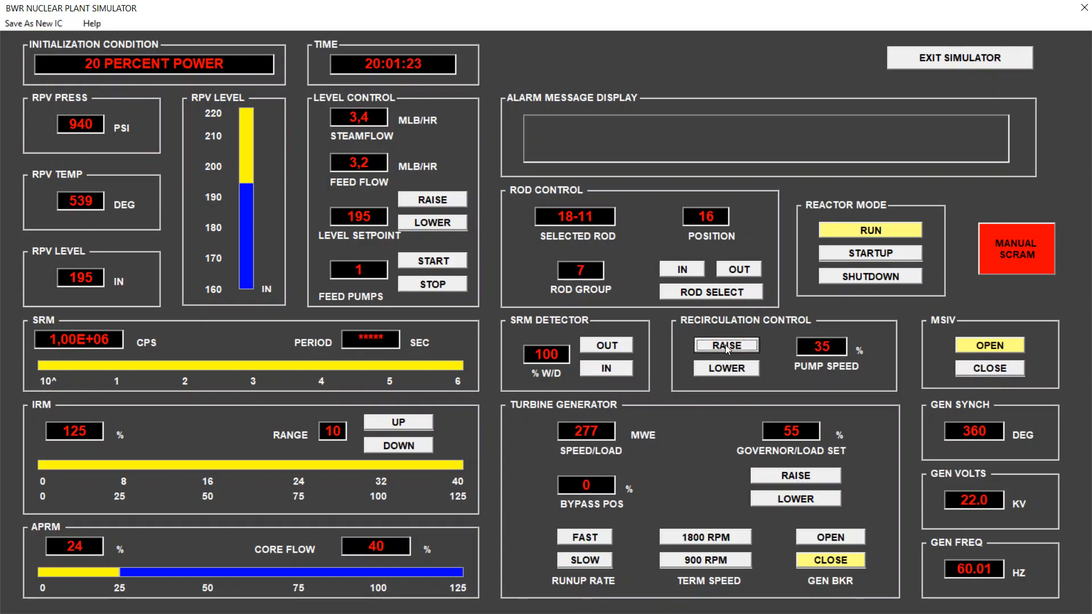
click(727, 346)
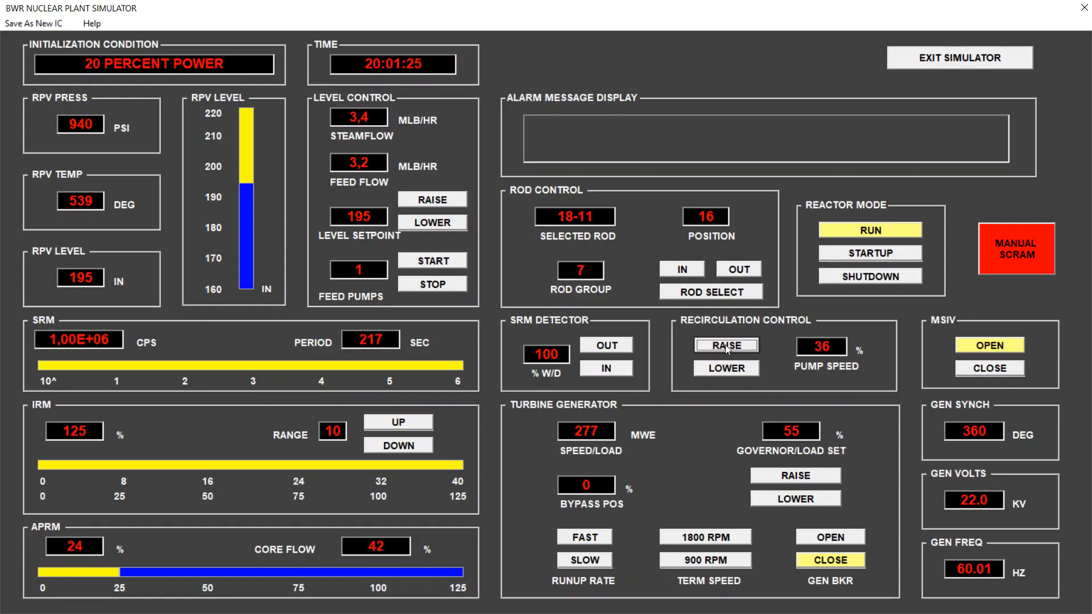
click(726, 345)
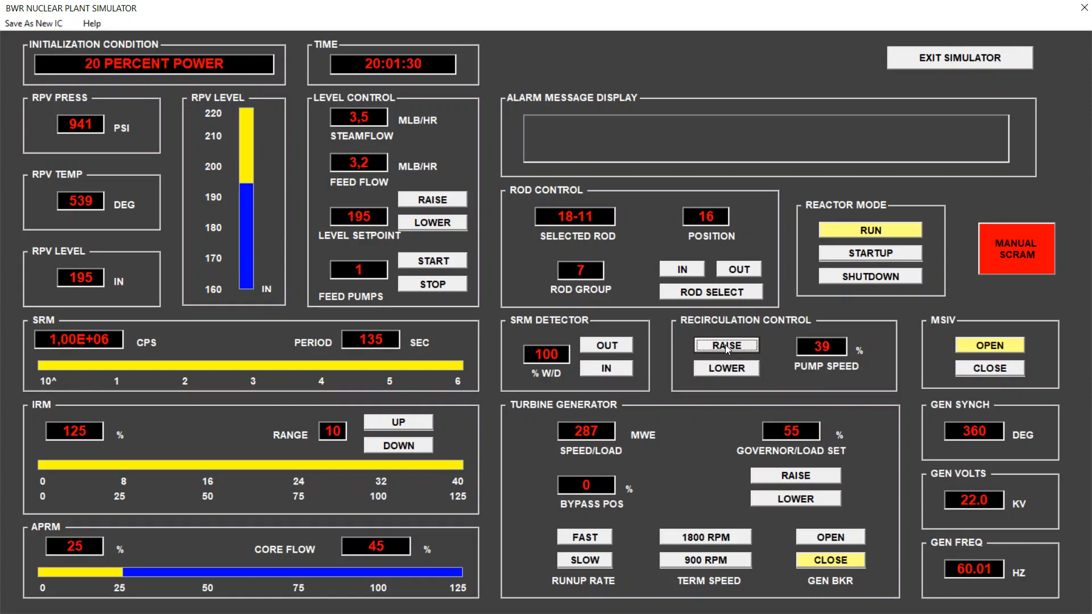
click(725, 346)
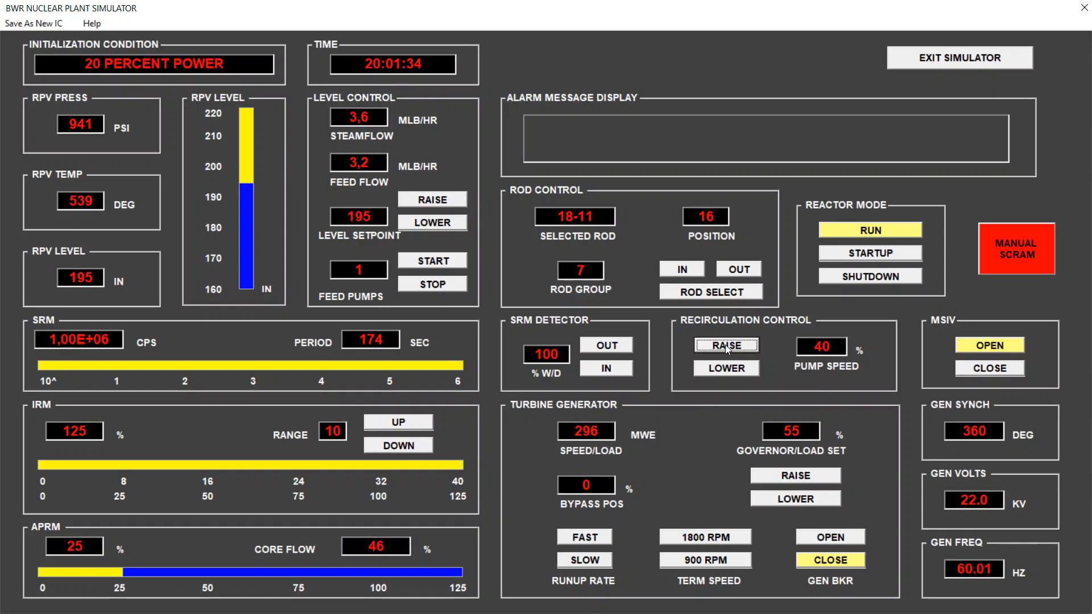
click(726, 345)
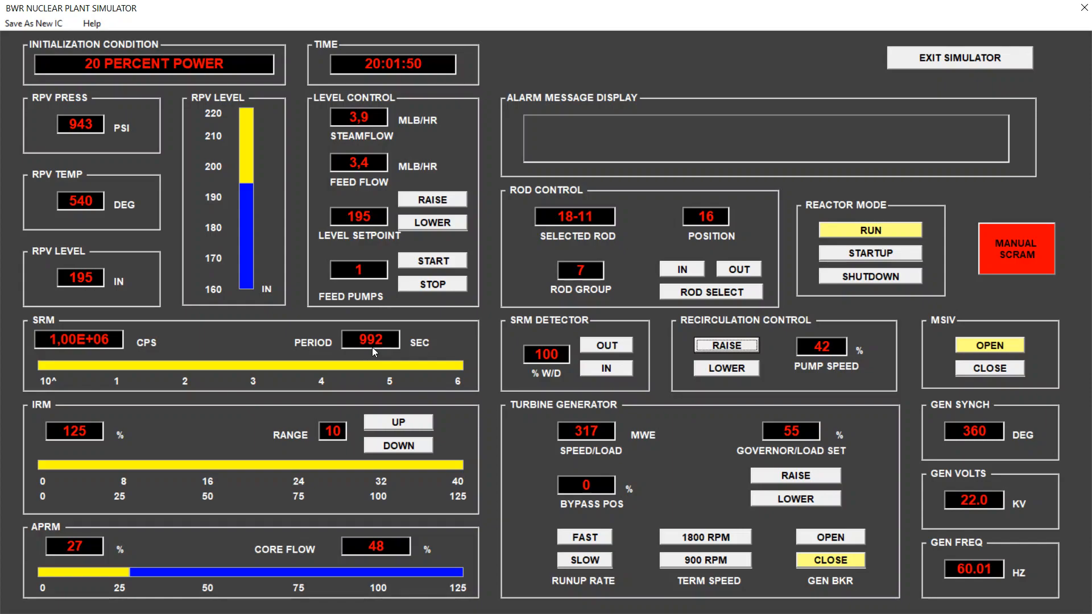
mouse_move(314, 427)
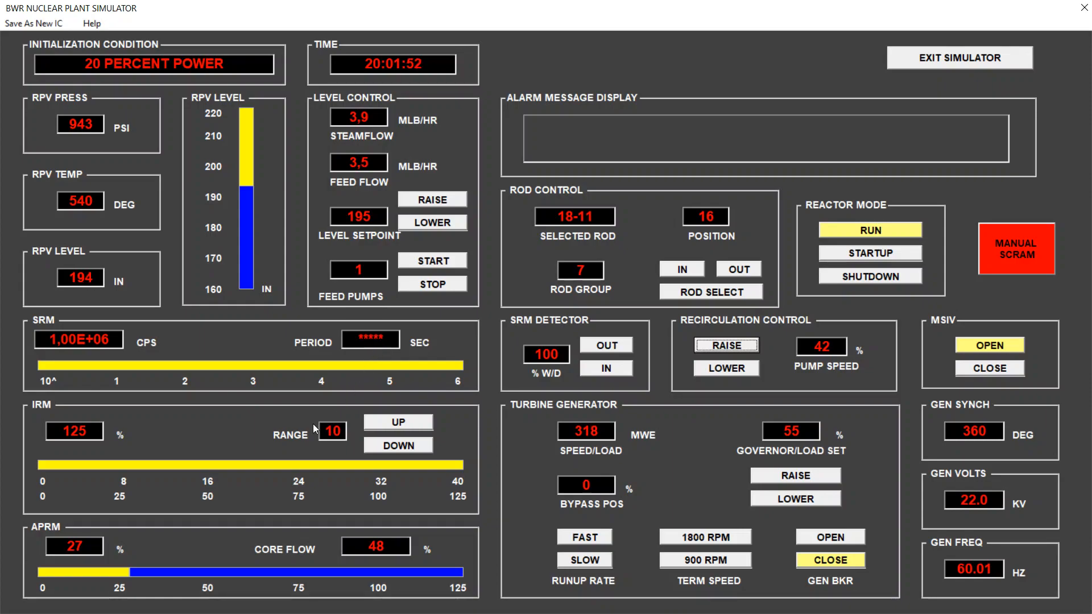
mouse_move(264, 561)
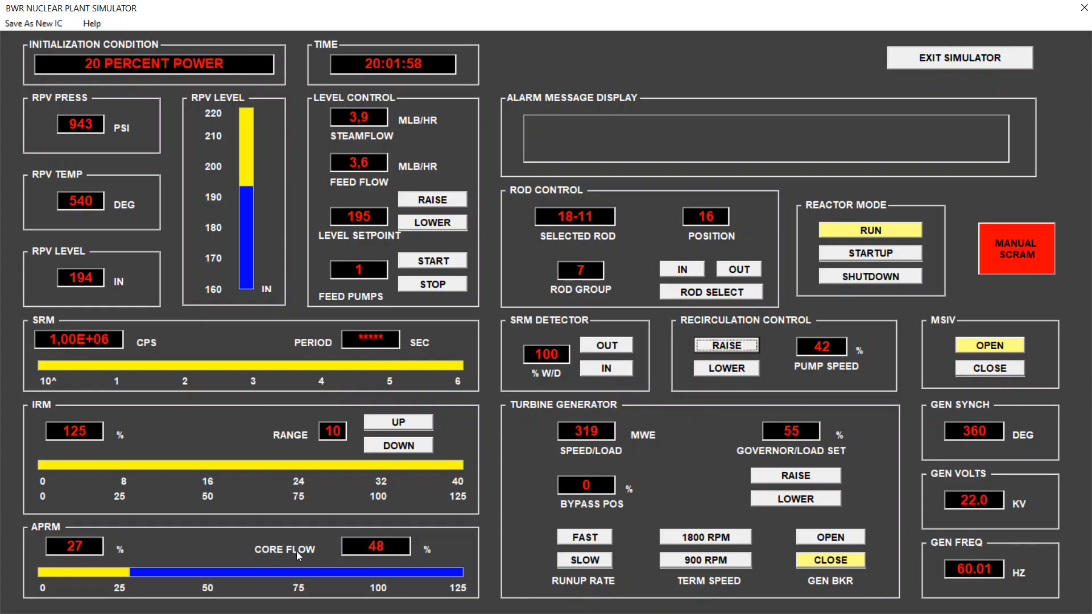
mouse_move(388, 570)
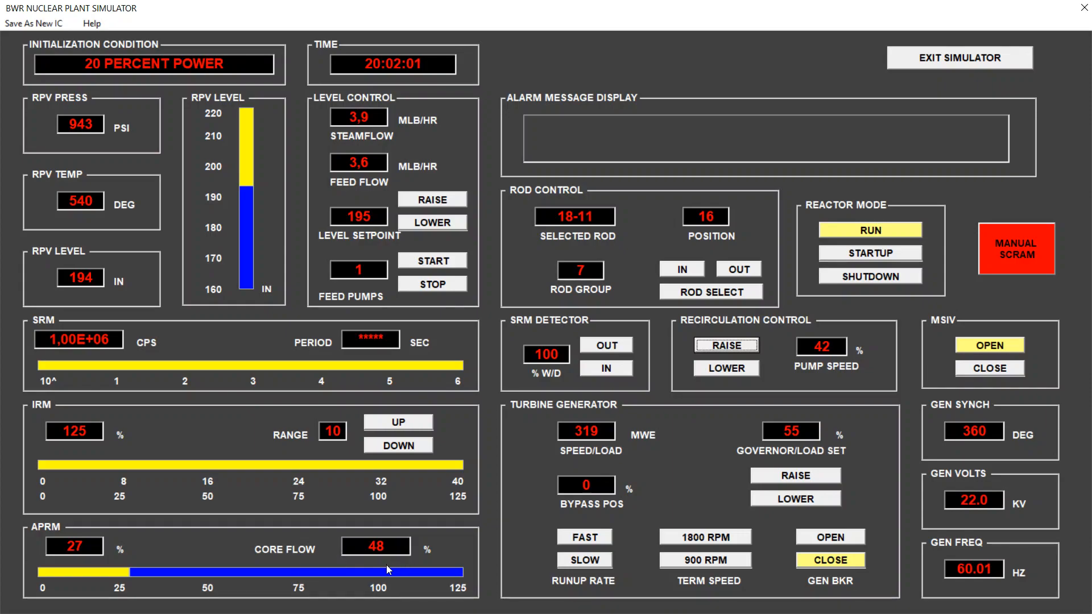
mouse_move(315, 571)
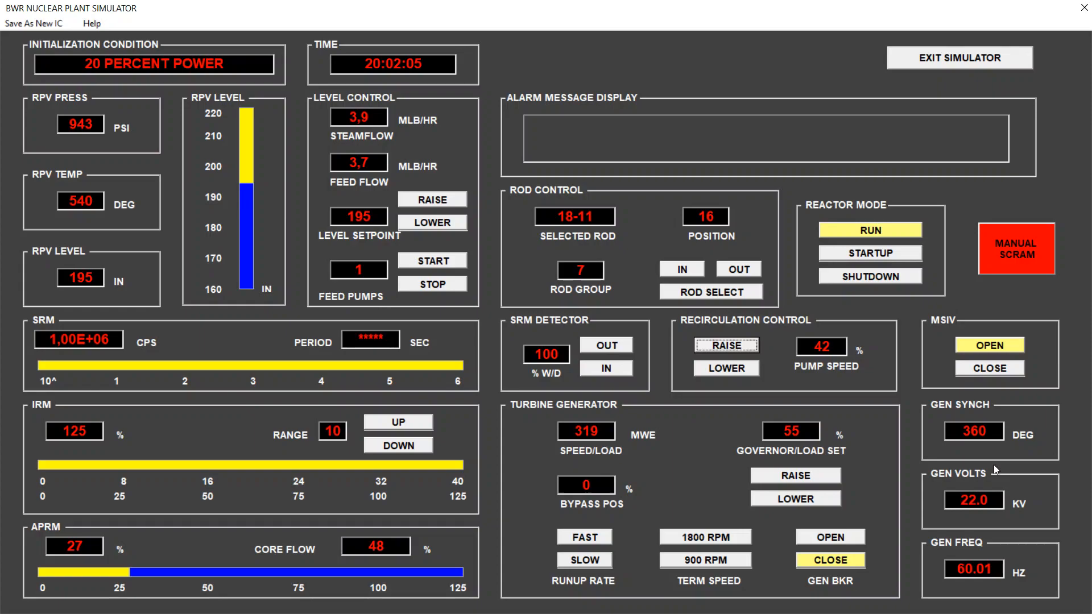
mouse_move(857, 351)
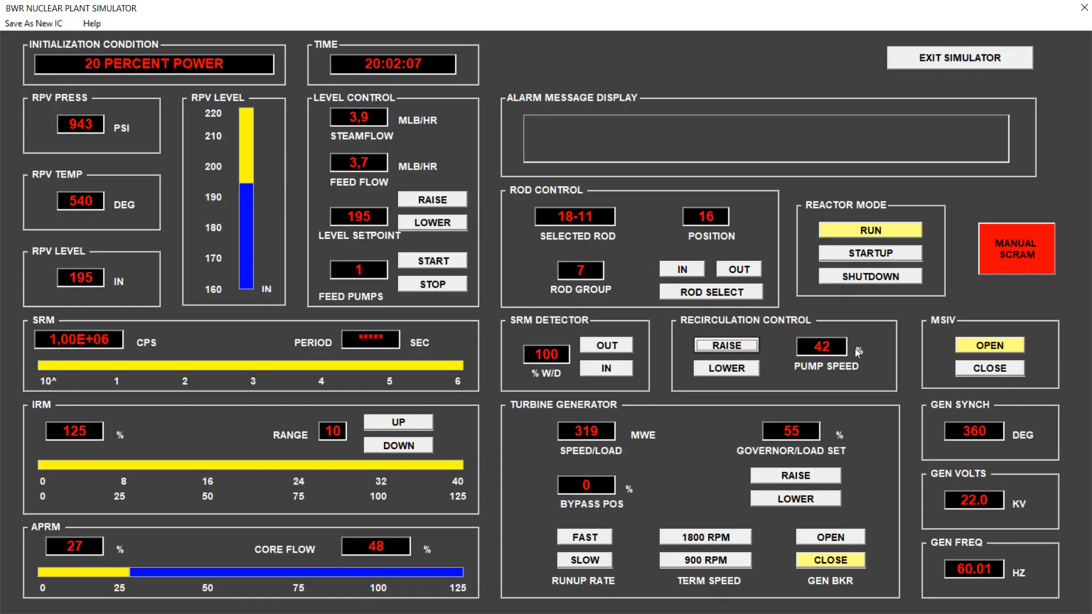
mouse_move(805, 376)
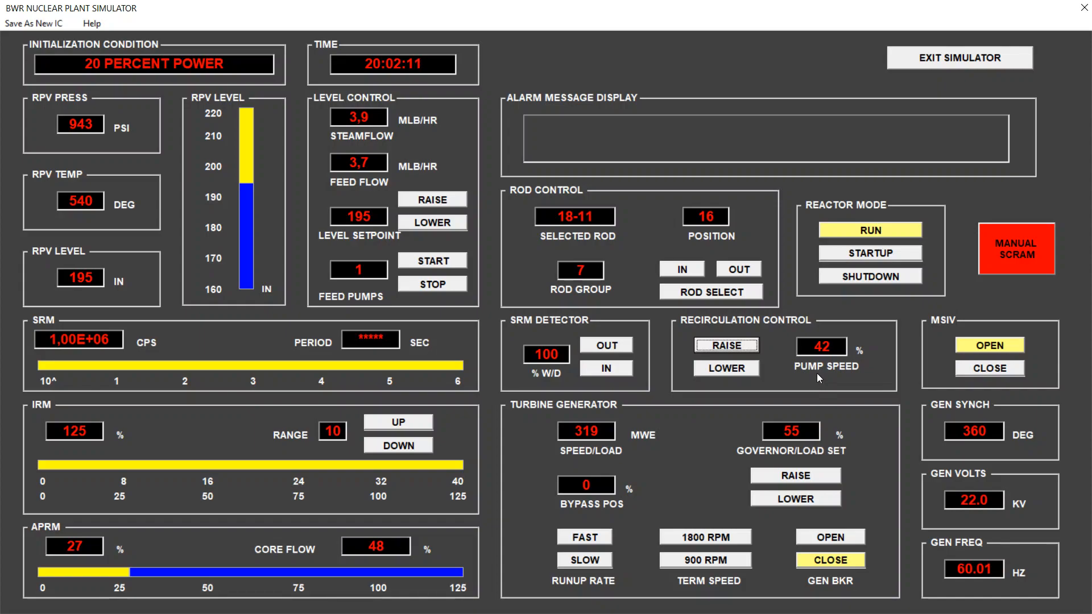
mouse_move(376, 572)
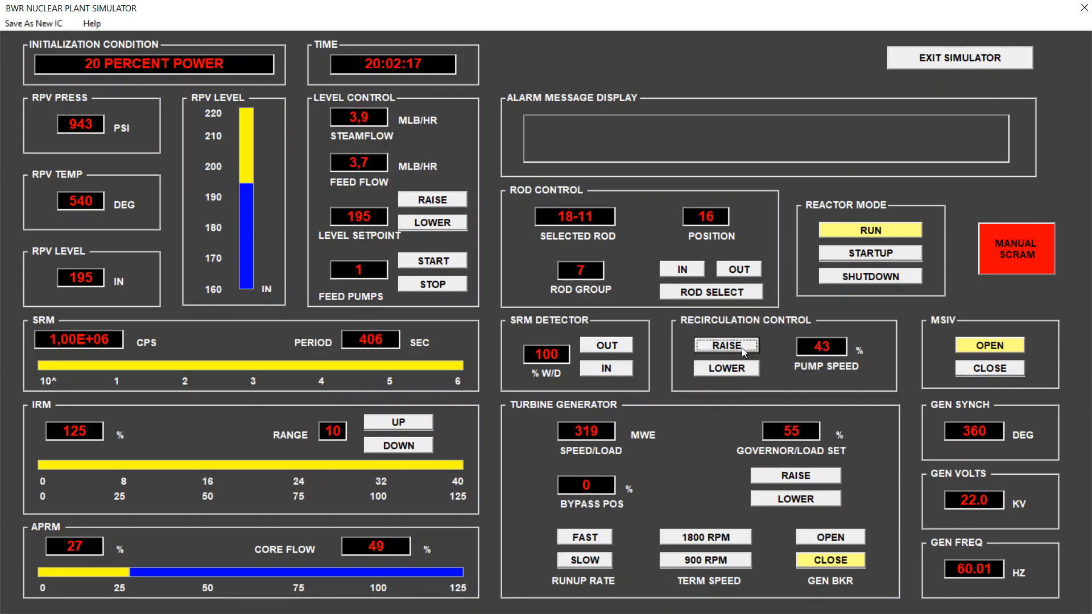
- Step recirculation pump speed up from 72% toward the high-80s to raise core flow
click(726, 346)
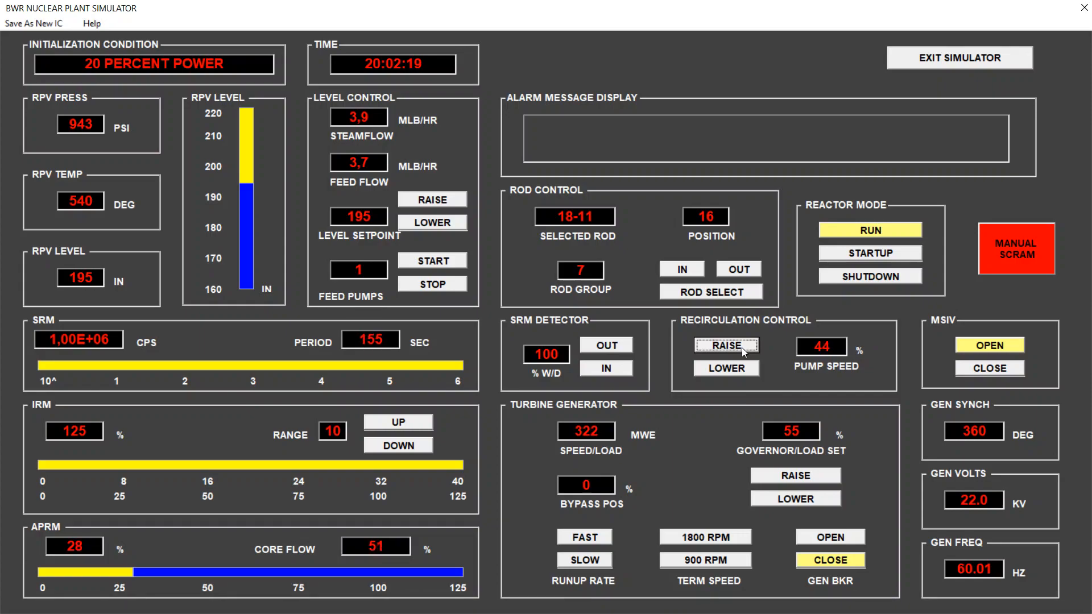
click(725, 345)
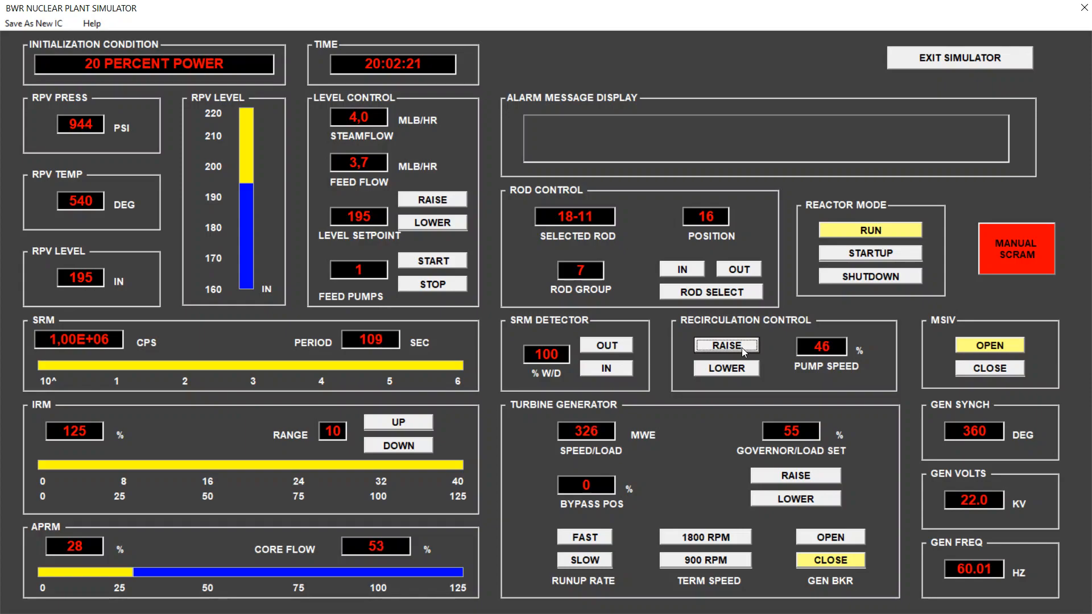
click(726, 346)
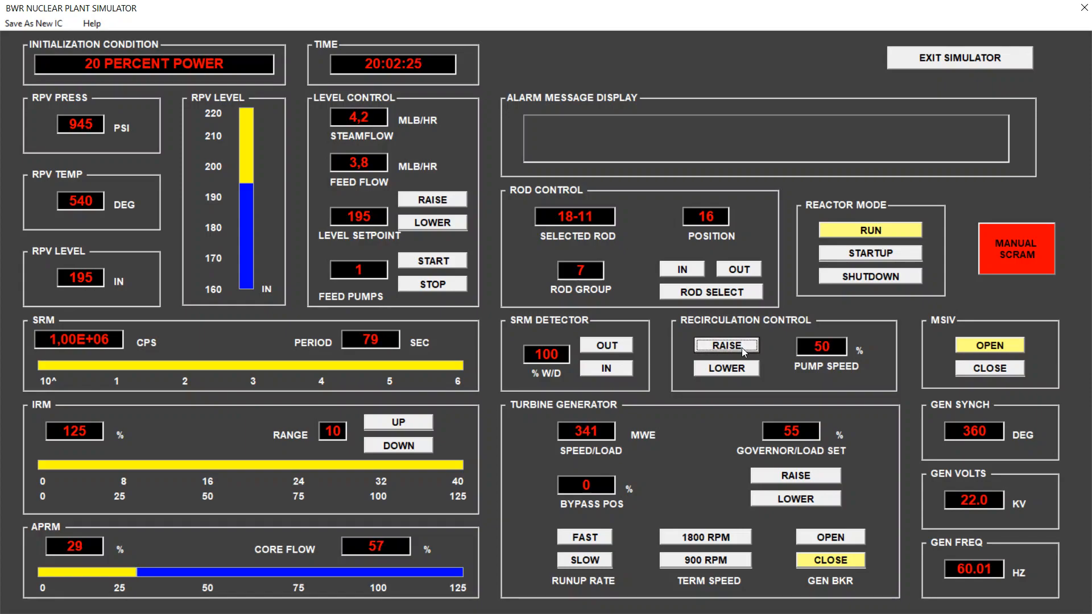
click(726, 345)
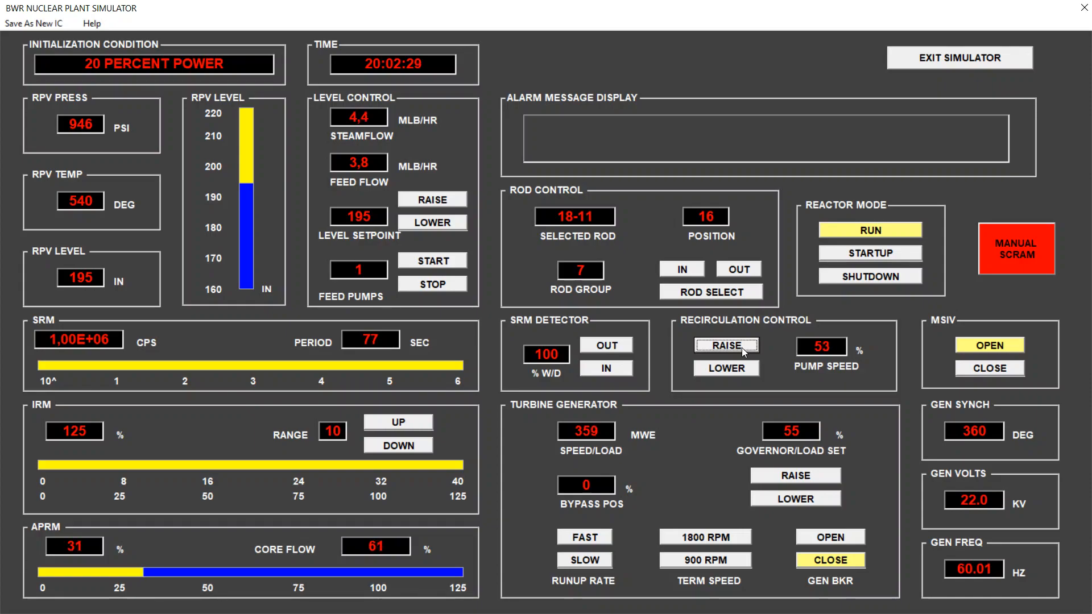
click(725, 346)
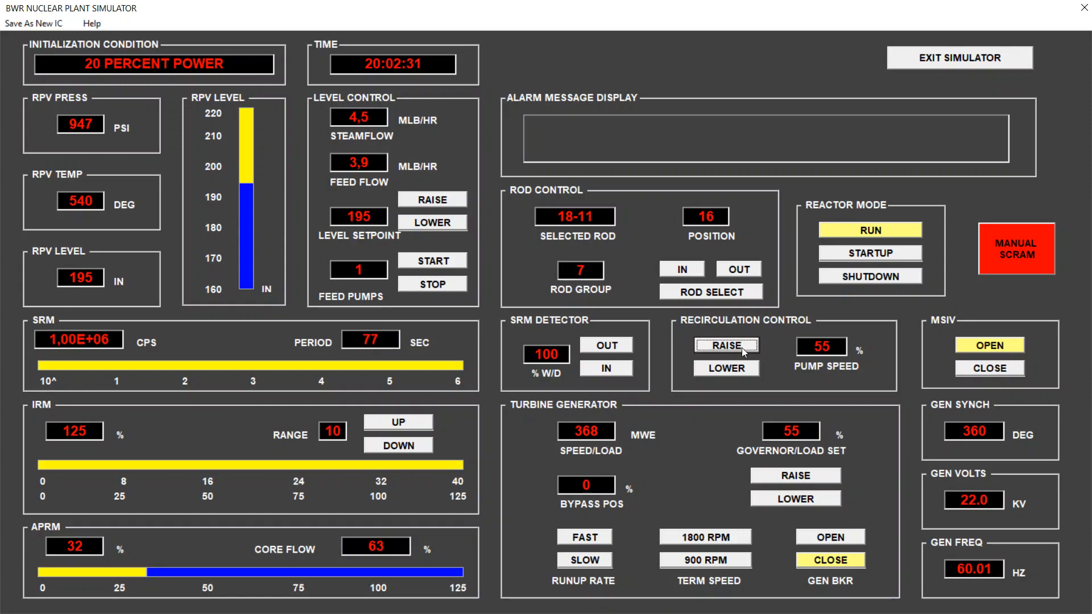
click(725, 346)
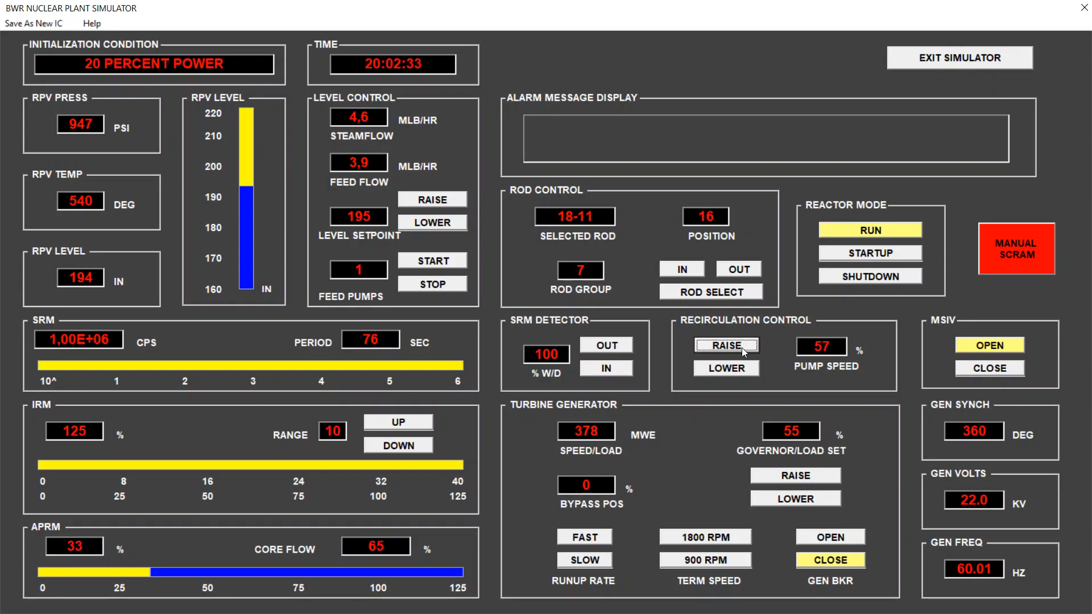
click(726, 345)
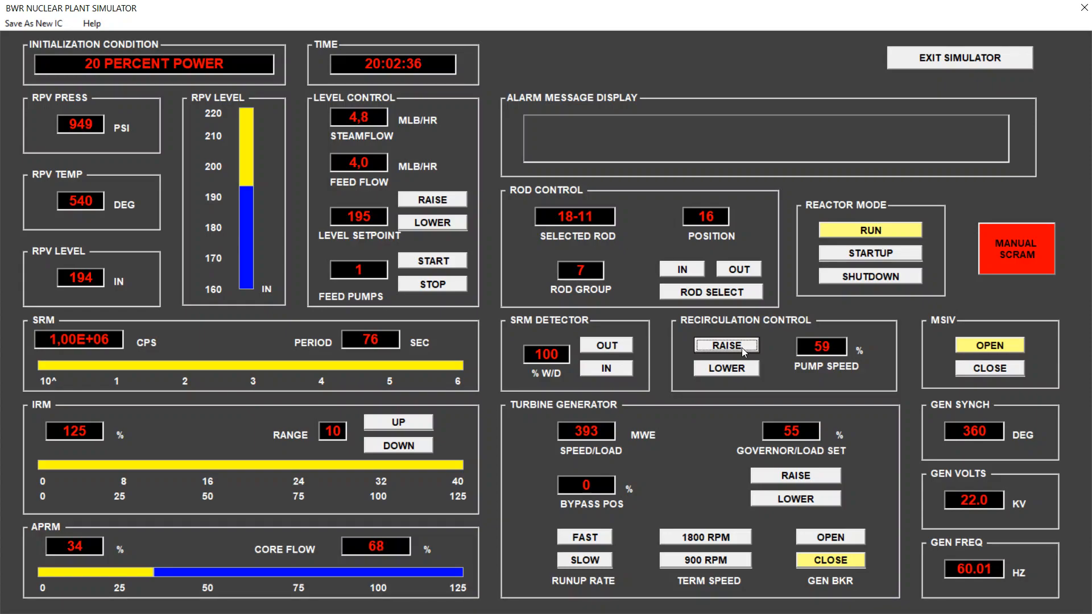
click(726, 346)
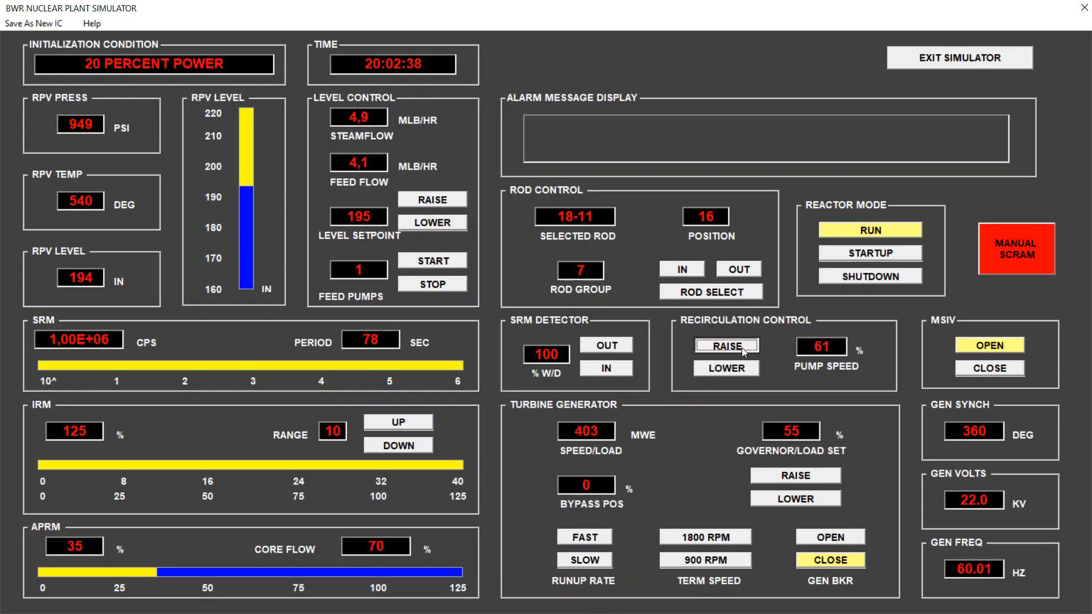
click(726, 346)
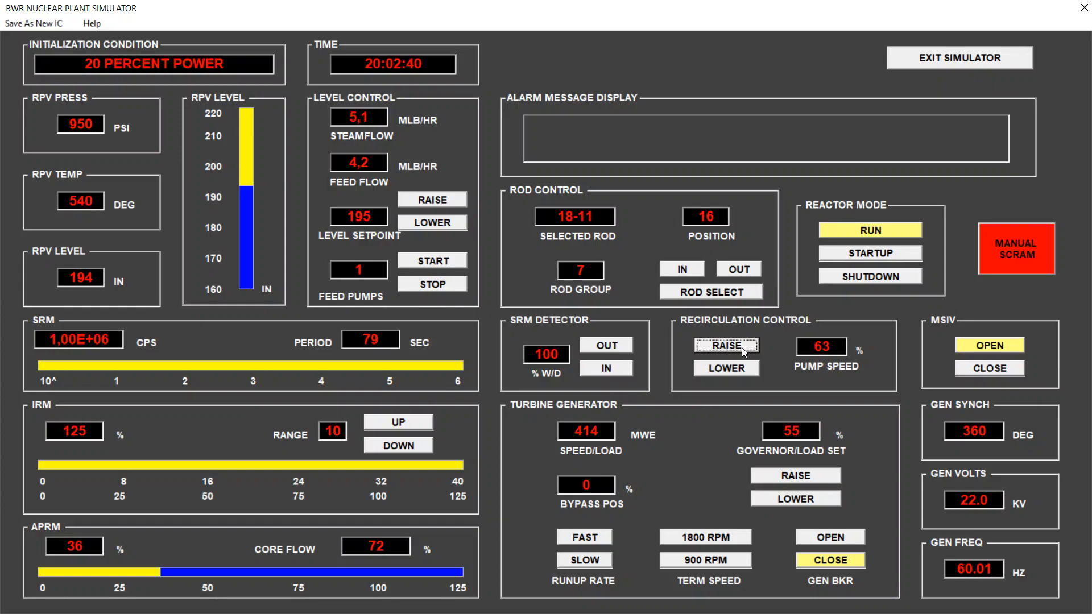
click(725, 346)
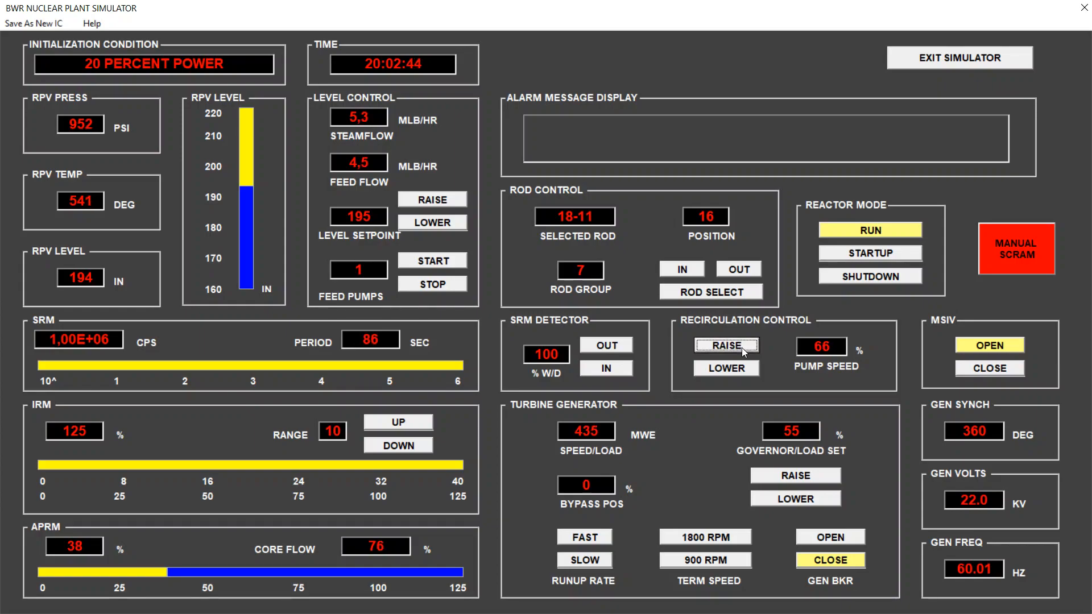
- Continue raising pump speed to about 88%, bringing core flow near 100% and APRM power to 50%
click(726, 346)
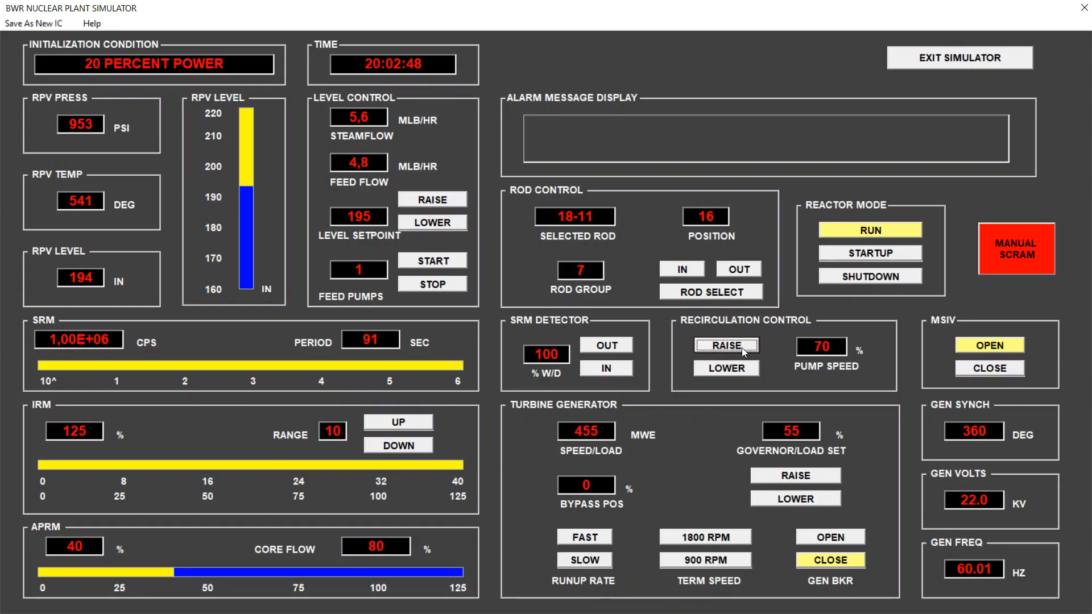
click(726, 345)
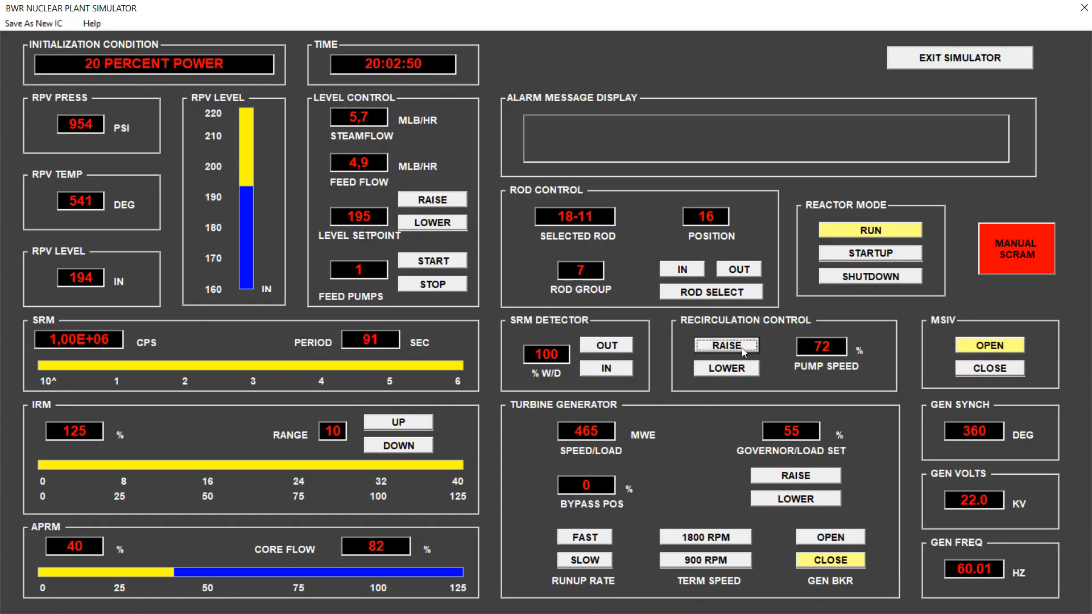
click(726, 346)
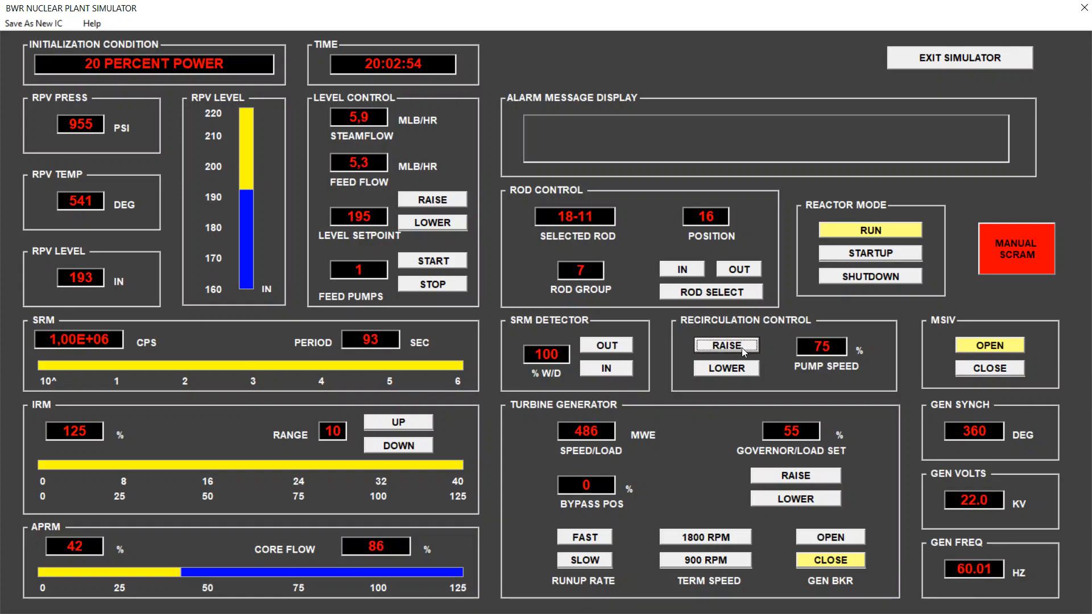
click(725, 346)
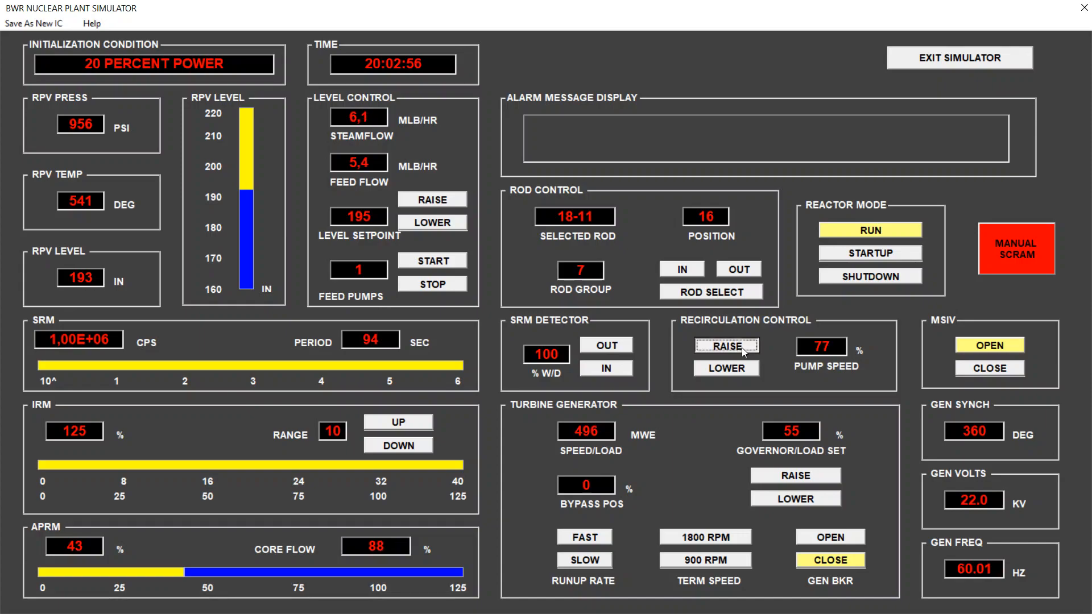
click(726, 346)
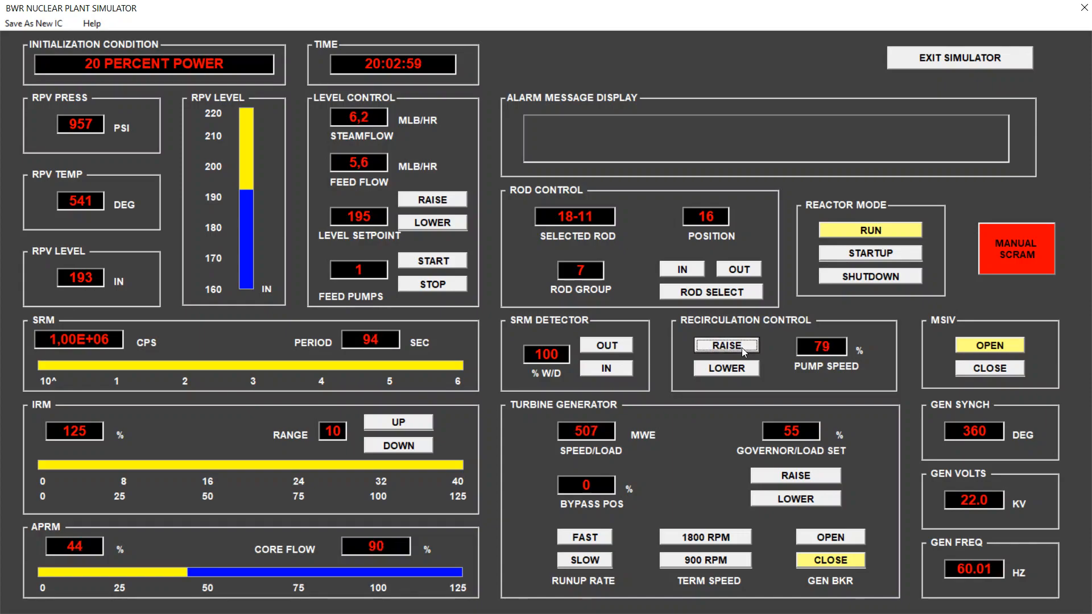
click(727, 346)
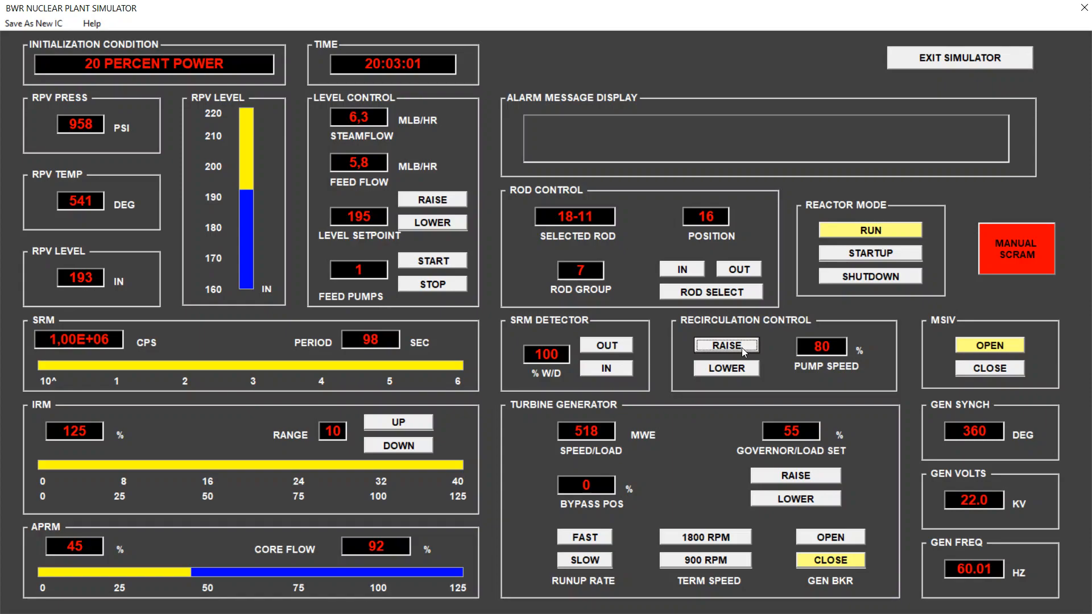
click(726, 346)
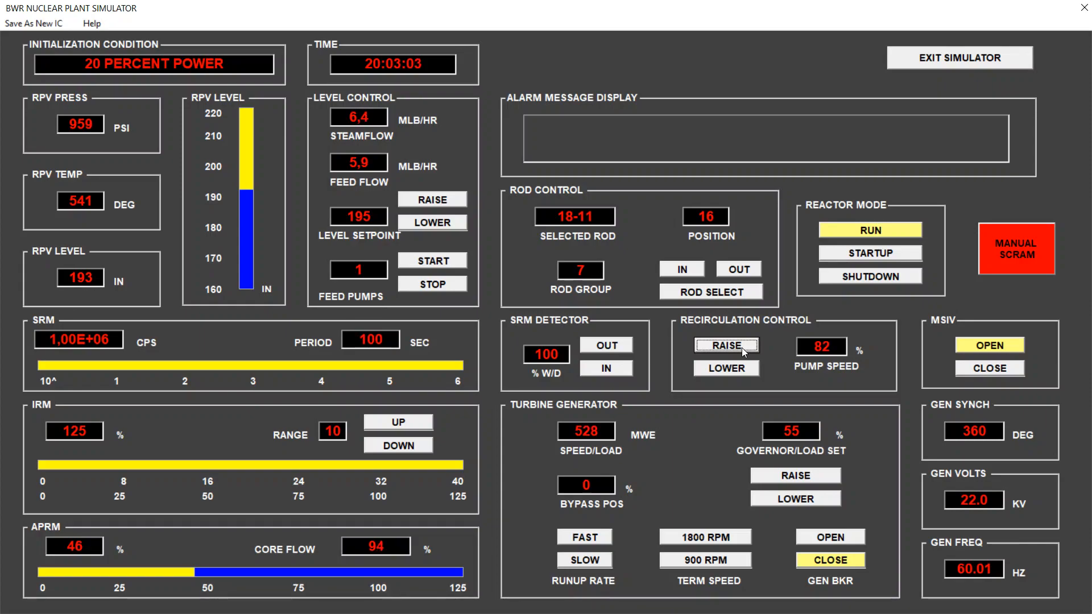
click(725, 346)
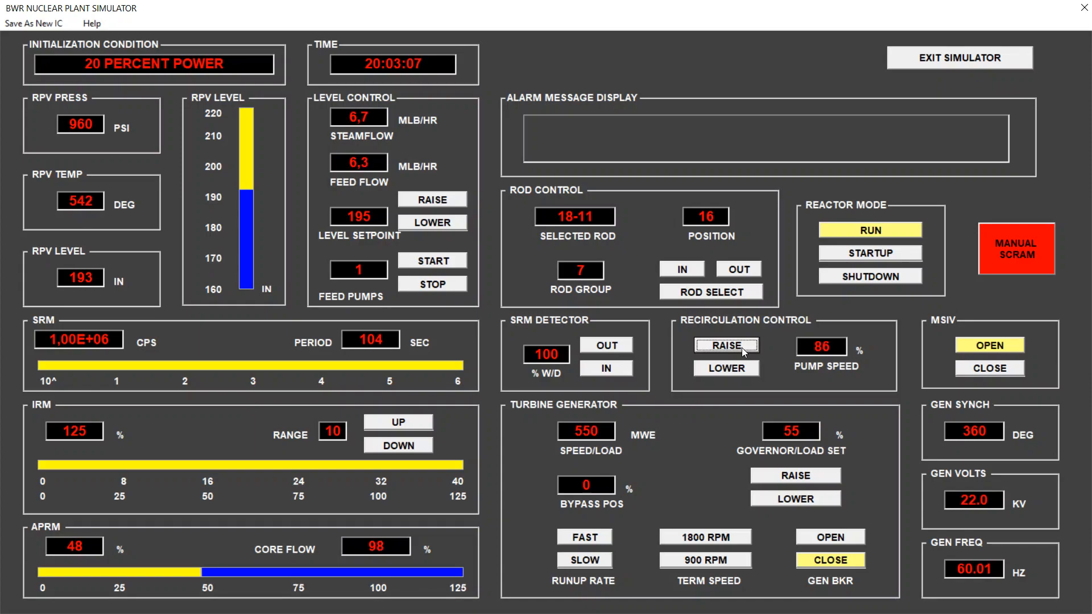
click(725, 346)
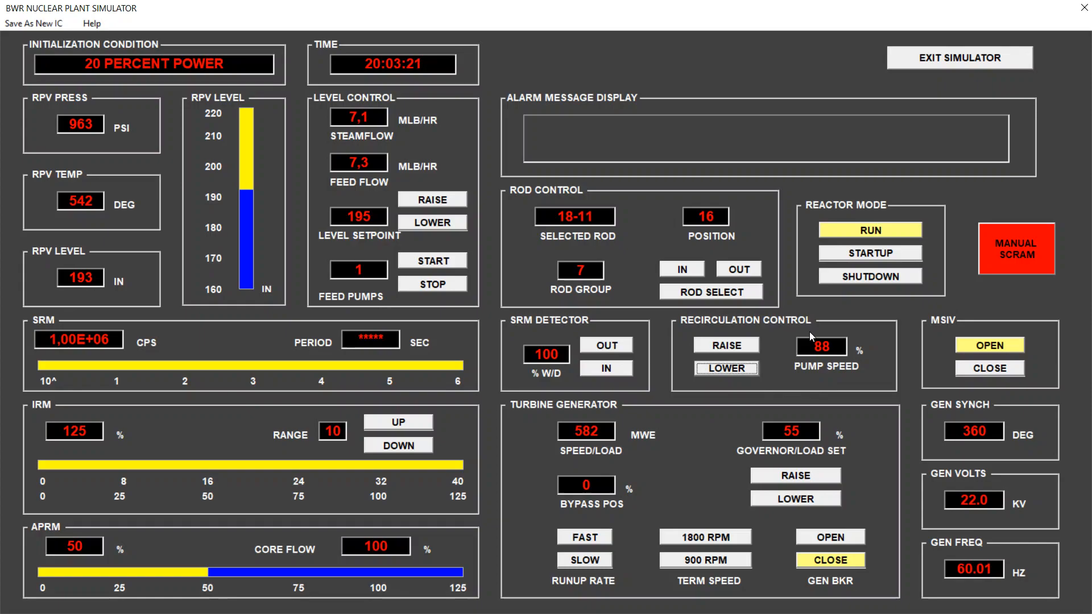
mouse_move(323, 585)
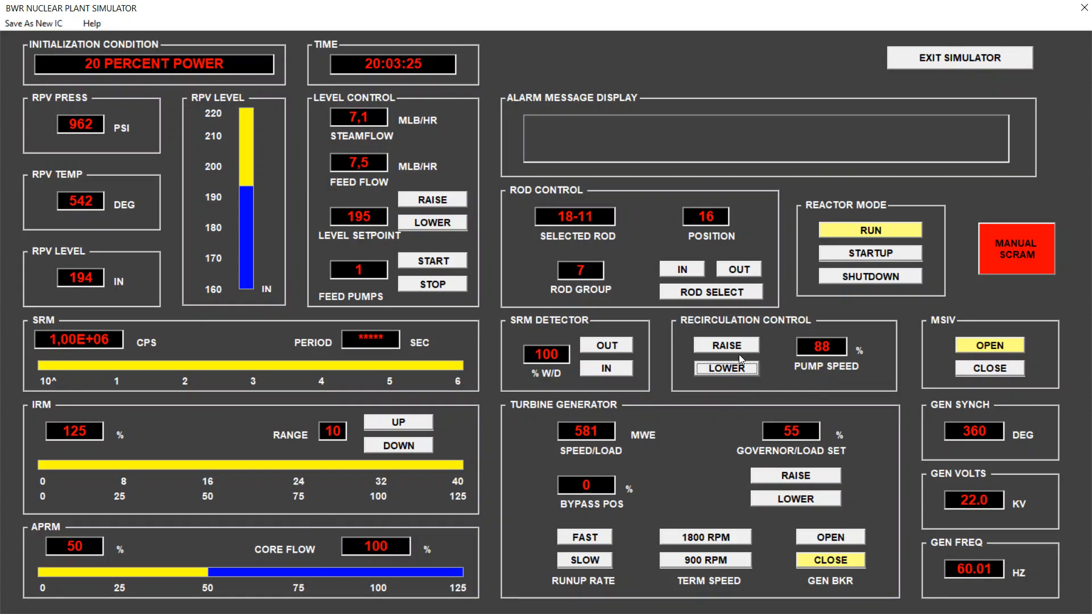
mouse_move(813, 380)
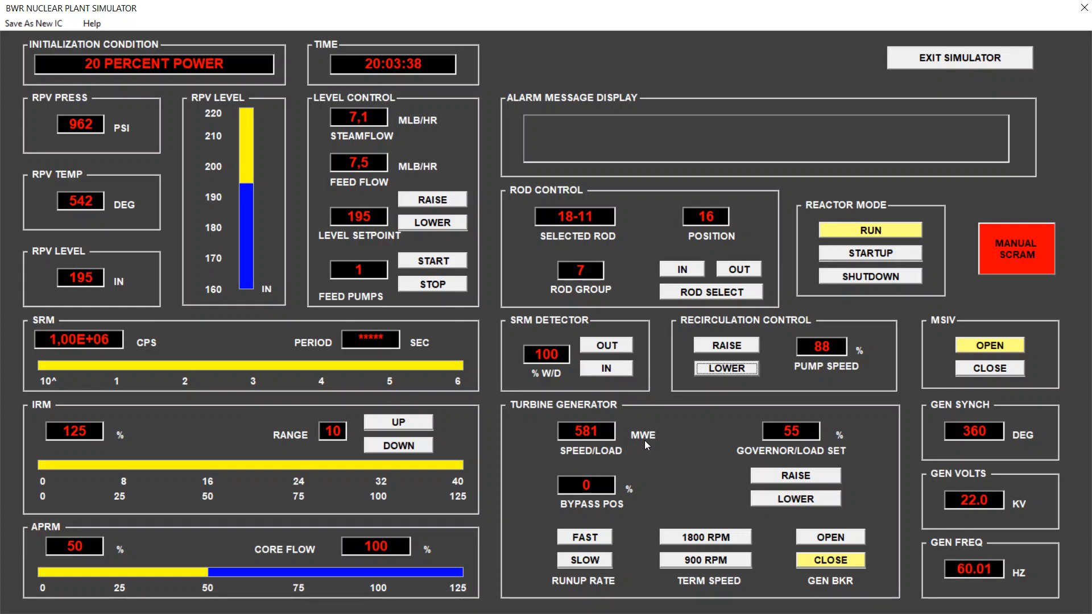
mouse_move(658, 444)
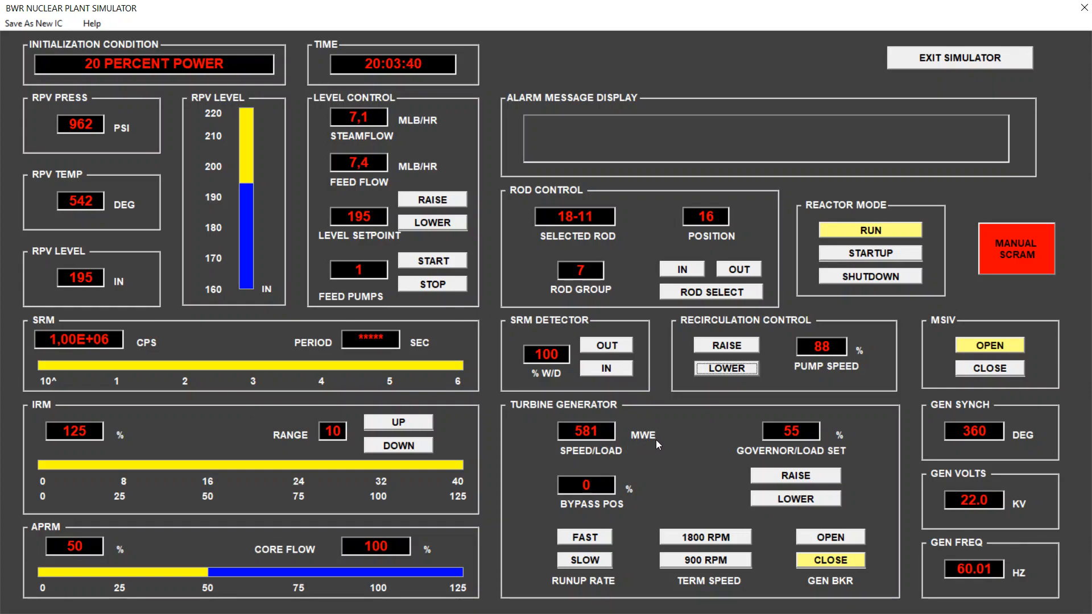
mouse_move(628, 597)
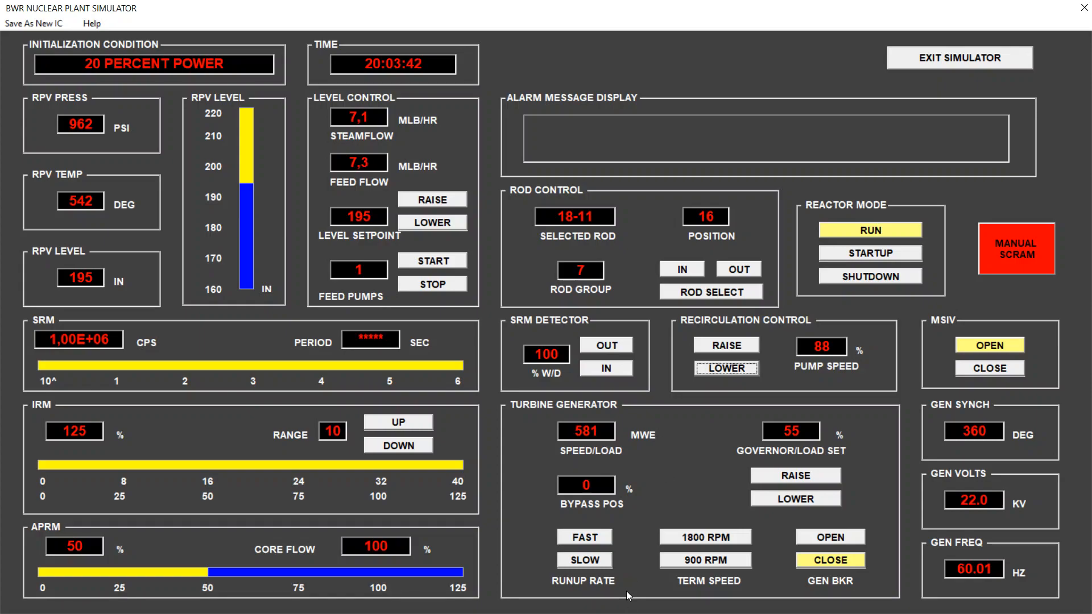
- With the plant holding at 50% power and 100% core flow, switch to the power-flow map document
click(13, 599)
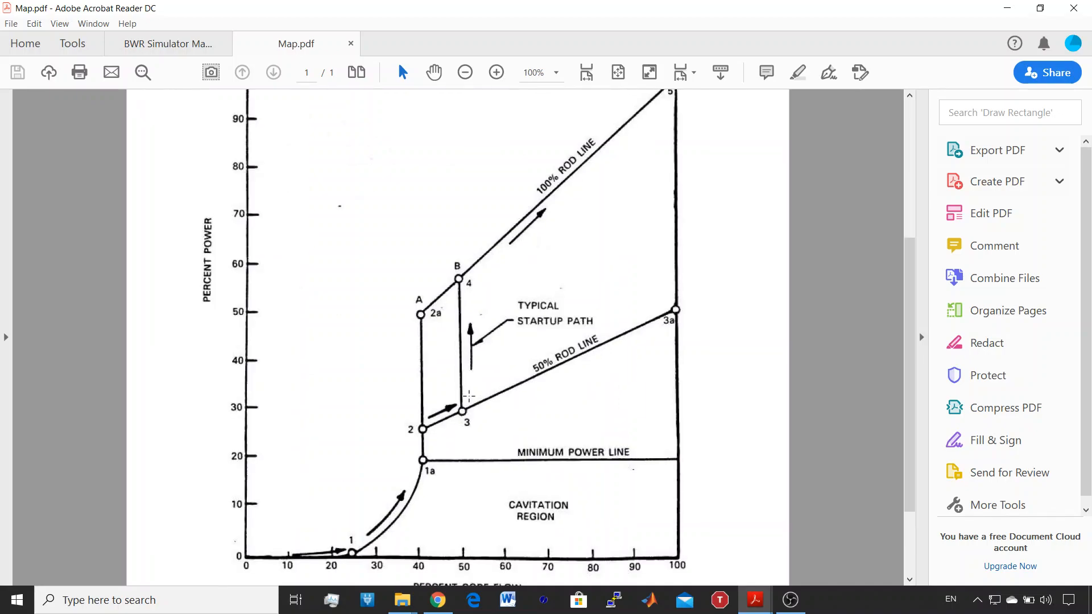
mouse_move(661, 316)
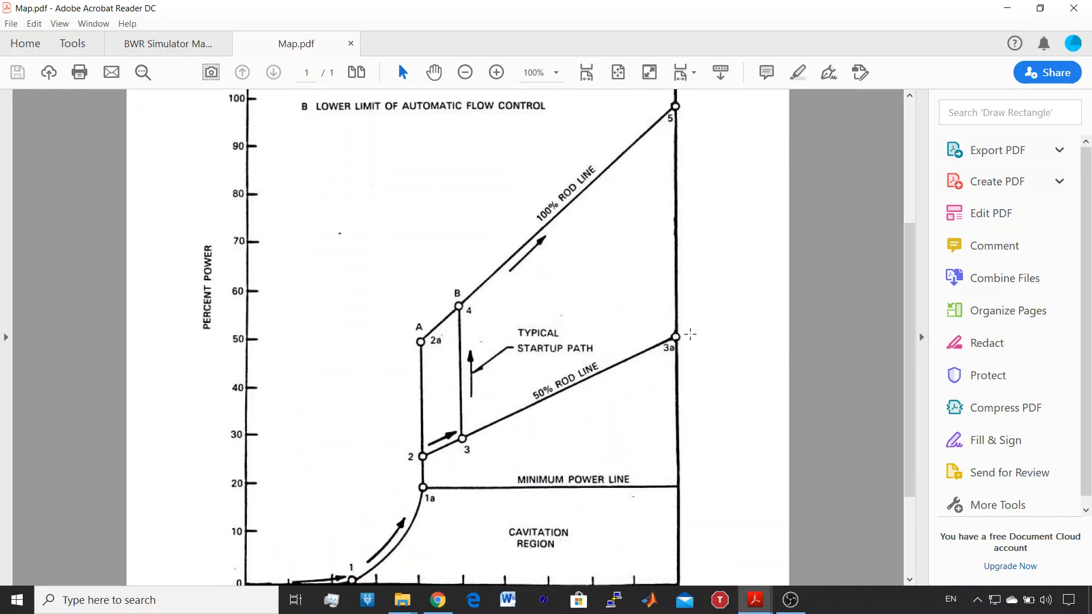
mouse_move(698, 362)
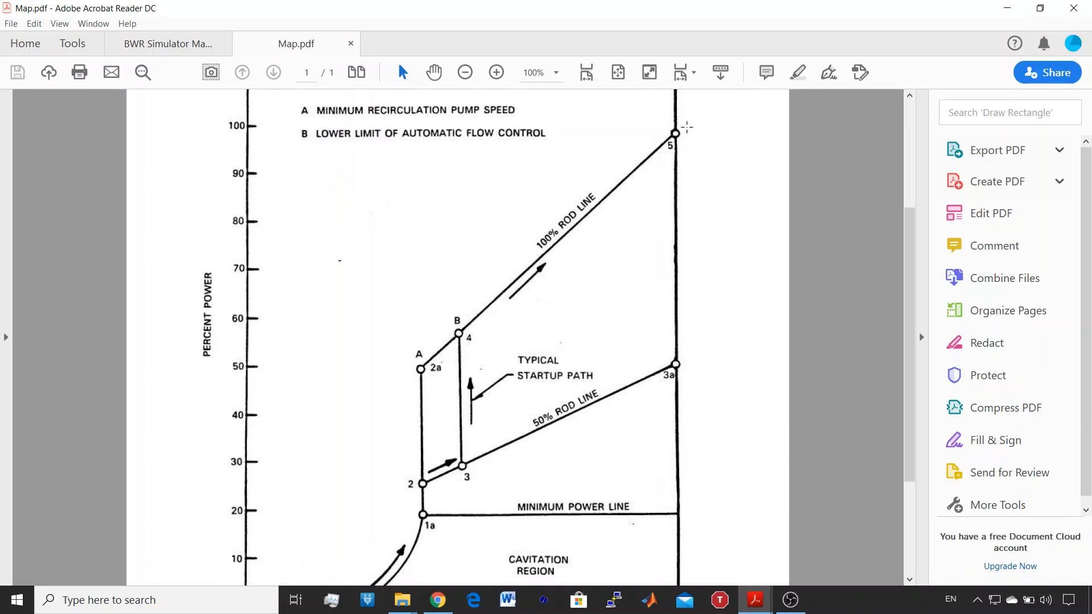
mouse_move(678, 362)
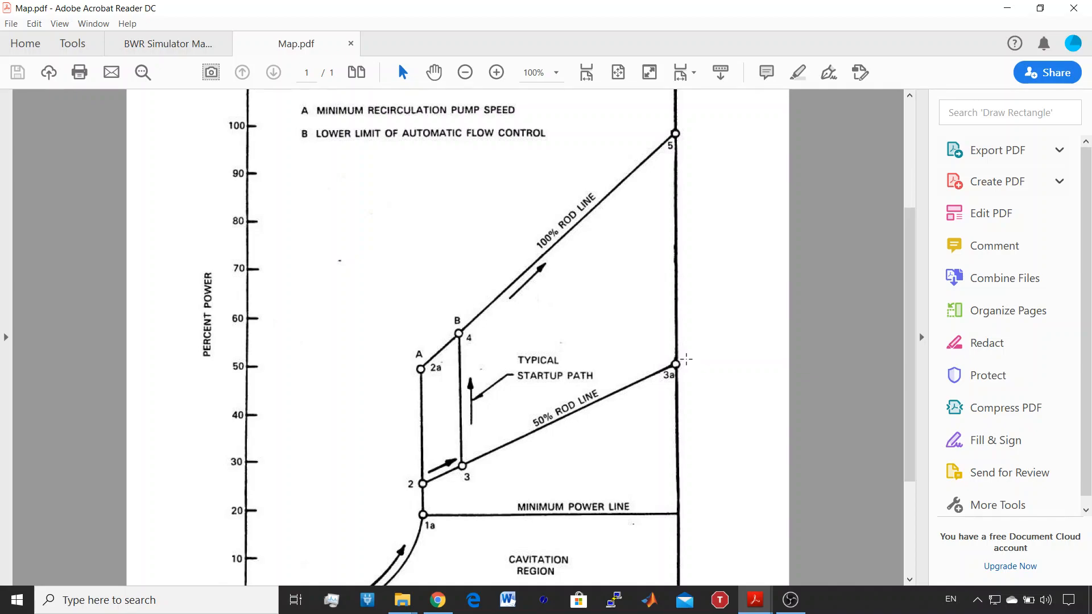
mouse_move(678, 248)
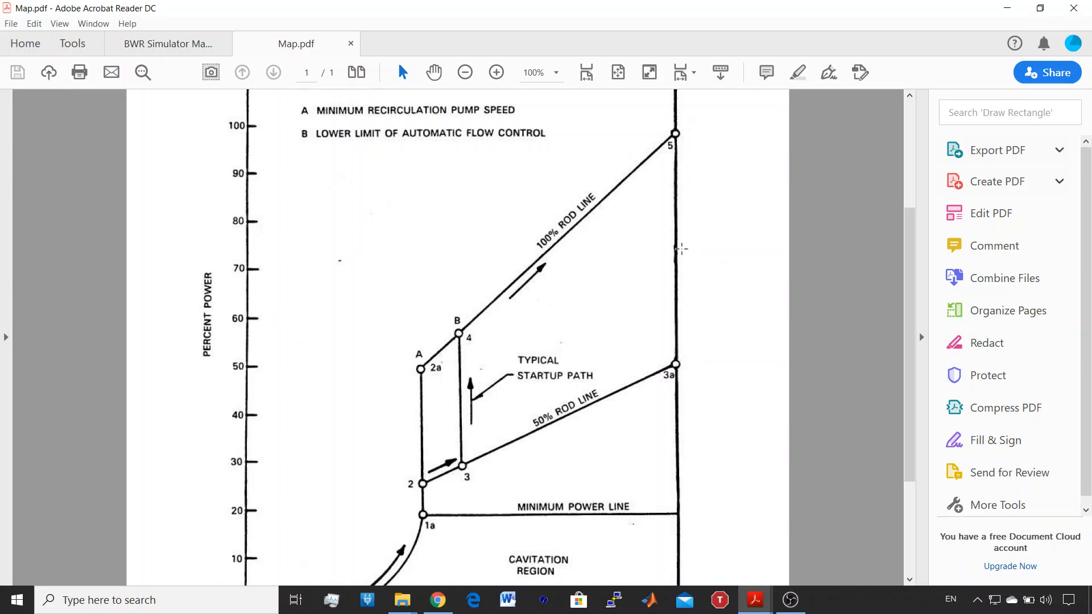
- Scroll the power-versus-core-flow map in Map.pdf to the region around points 3 and 3a
scroll(down, 3)
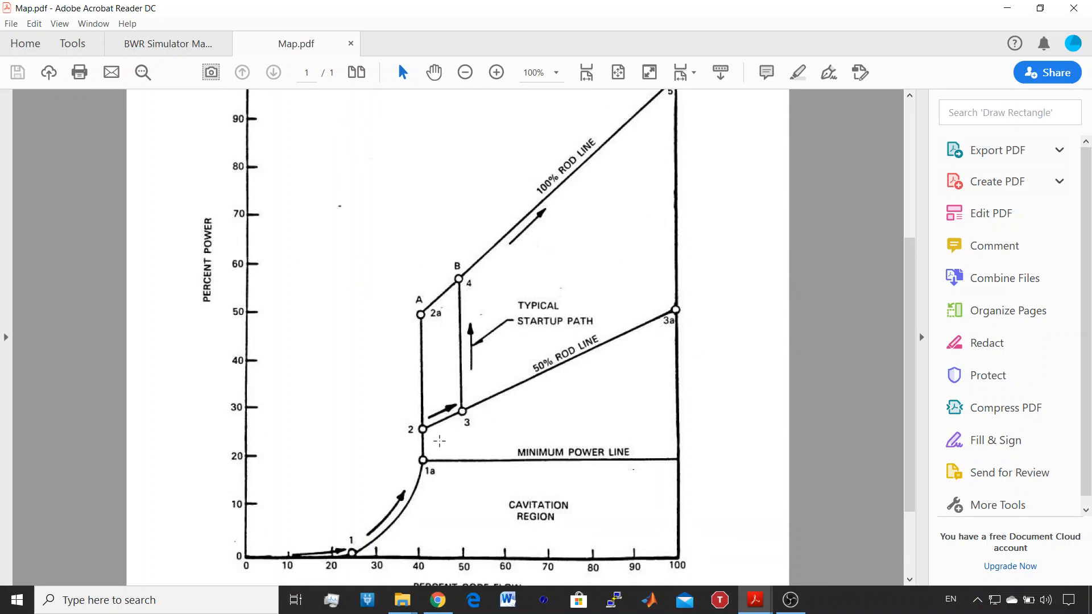
mouse_move(420, 428)
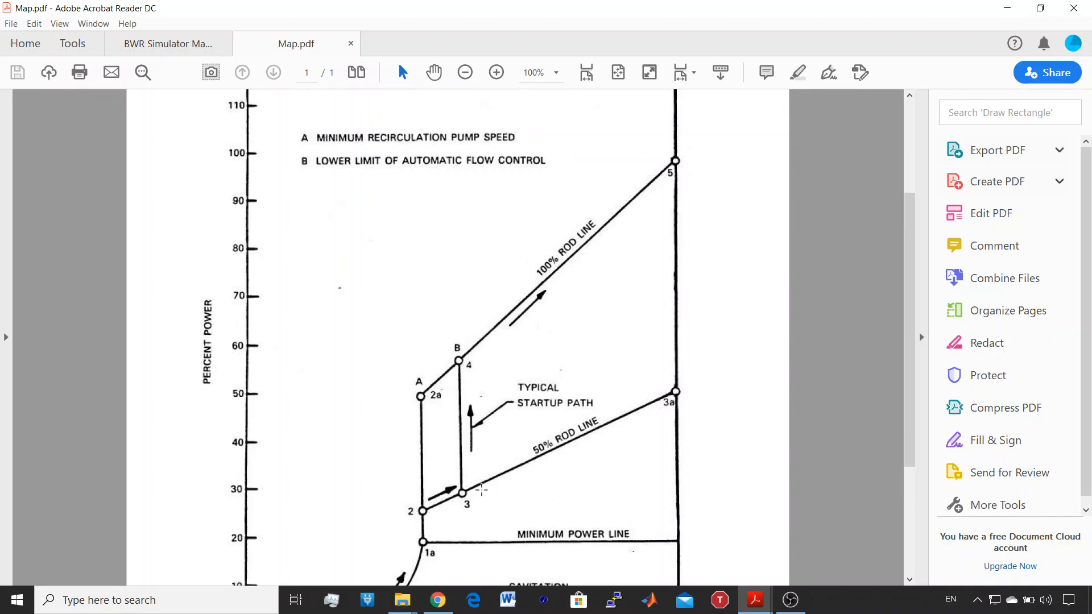
mouse_move(644, 222)
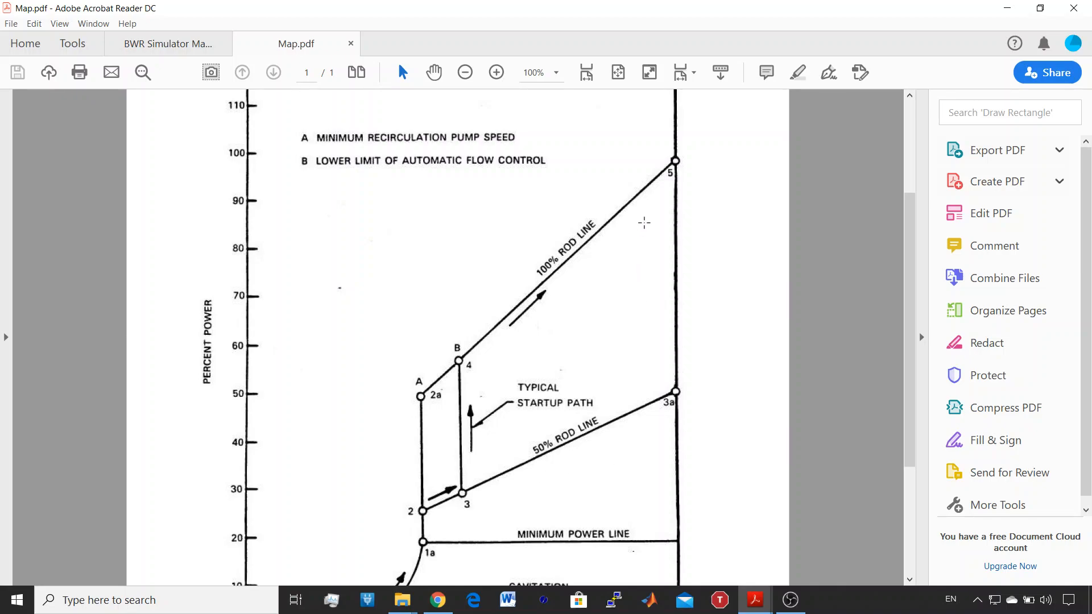
mouse_move(676, 159)
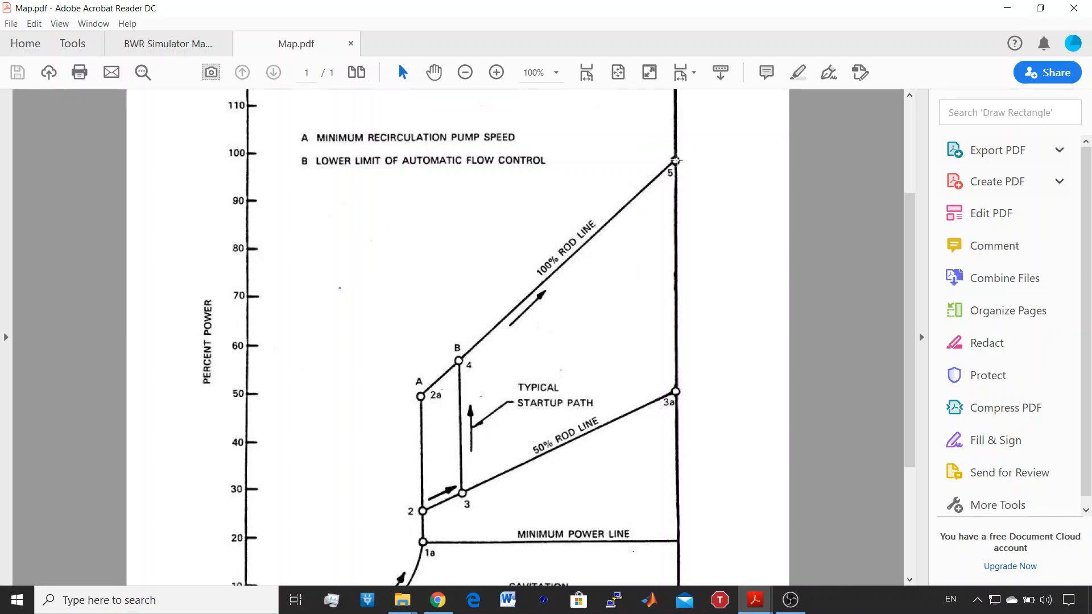
scroll(down, 3)
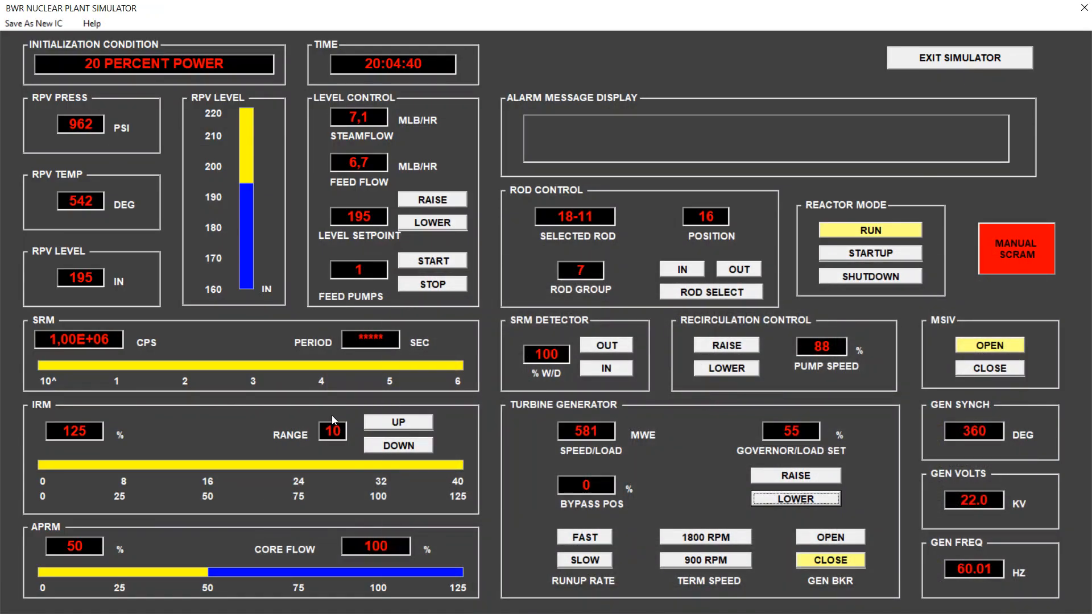
mouse_move(342, 335)
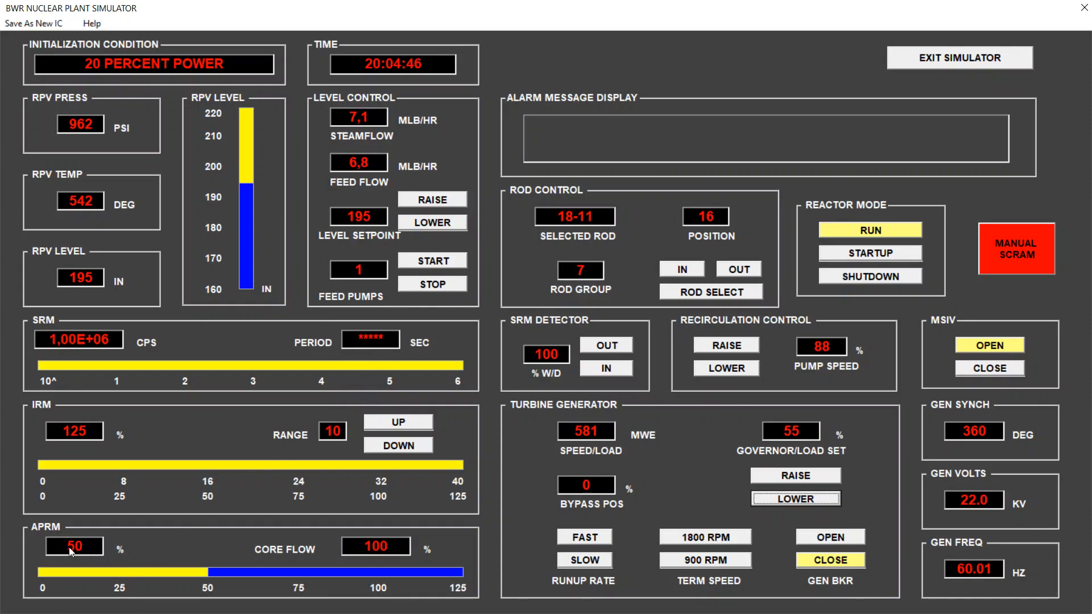
mouse_move(111, 564)
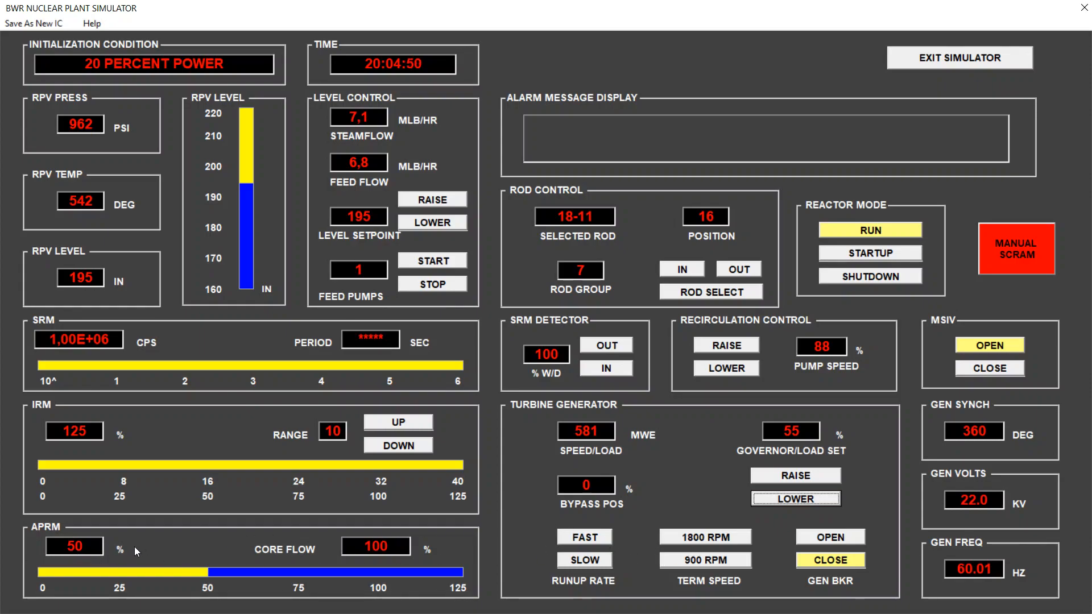
mouse_move(518, 492)
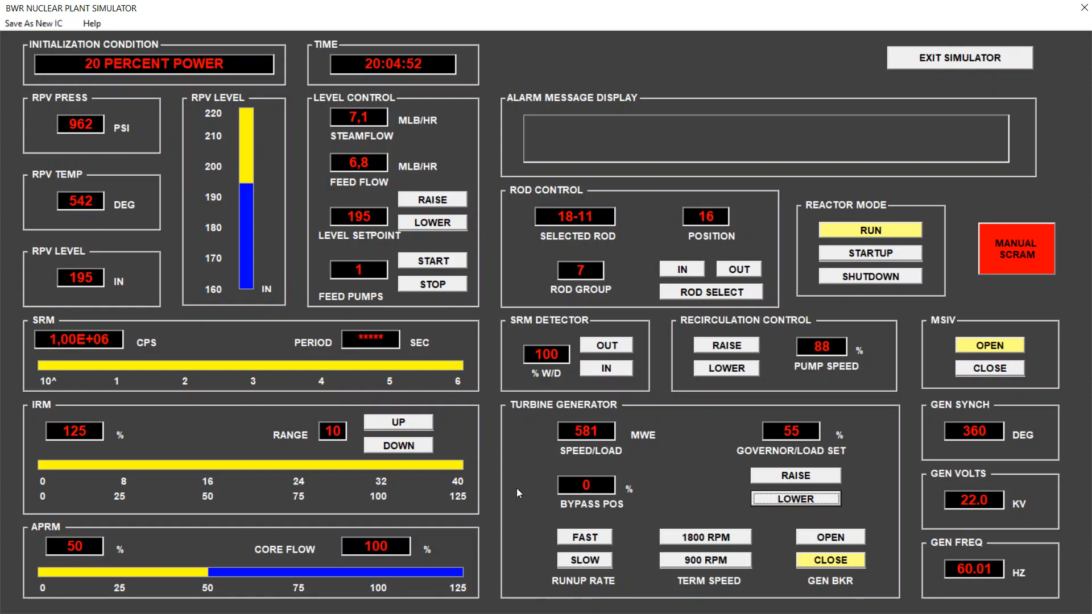